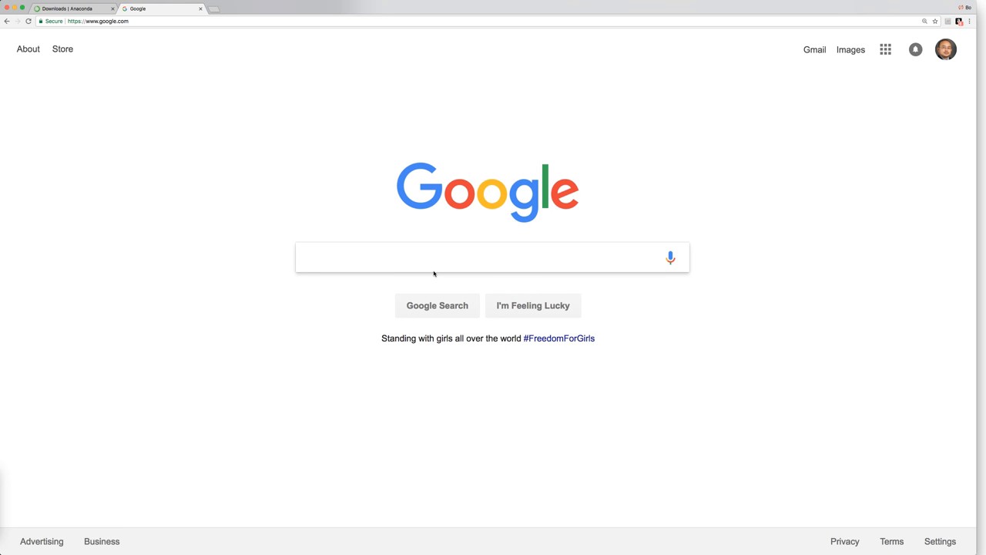
# Step: Search Google for 'sos vatlab'
pyautogui.write('s')
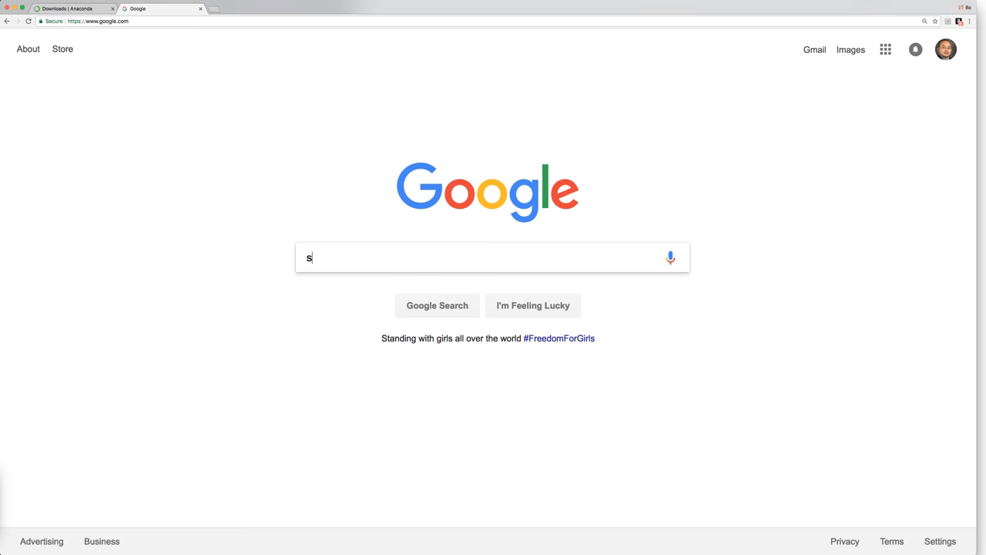
pyautogui.write('os vatlab')
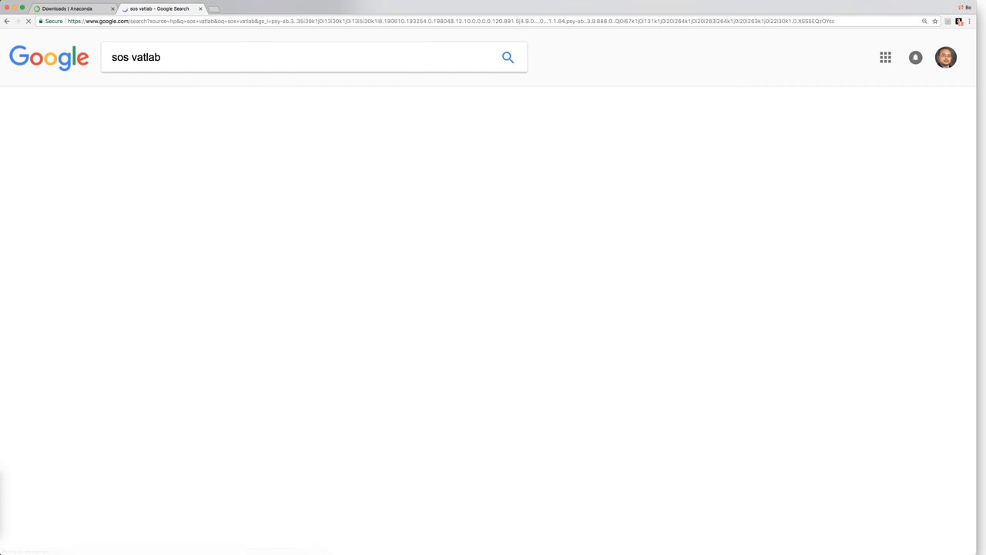
pyautogui.click(507, 57)
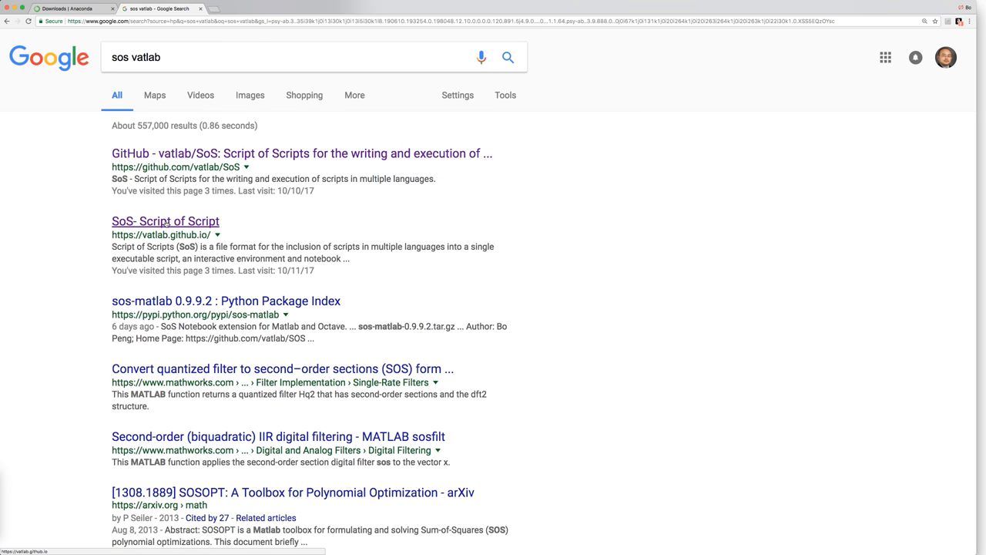
# Step: Open the vatlab.github.io SoS site and go through Features to the Running SoS section
pyautogui.click(165, 221)
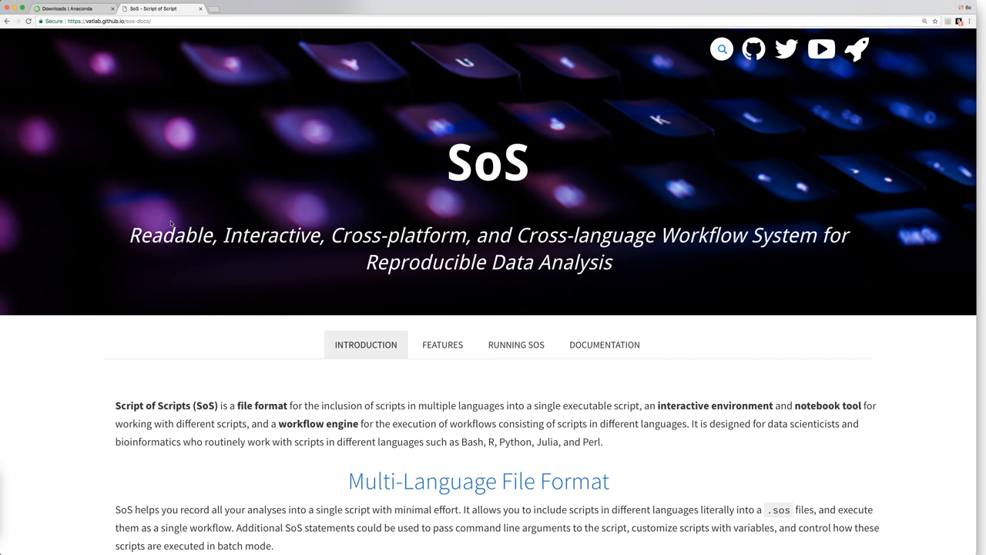
pyautogui.scroll(-3)
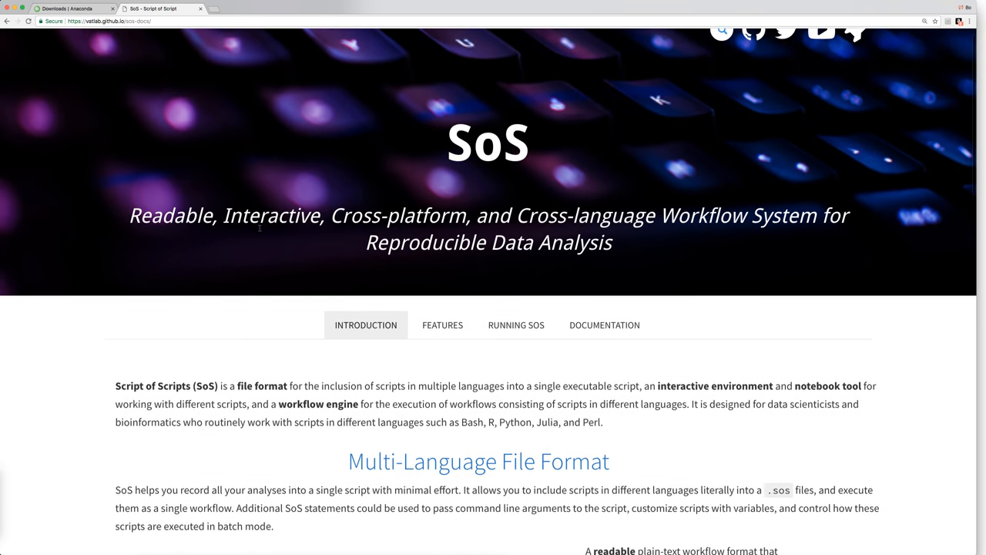
pyautogui.scroll(-3)
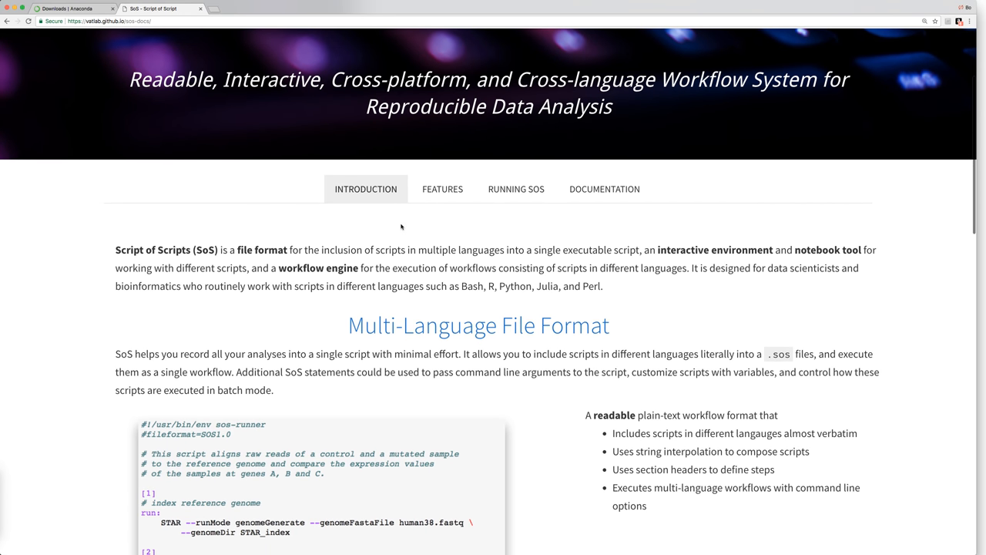
pyautogui.click(442, 189)
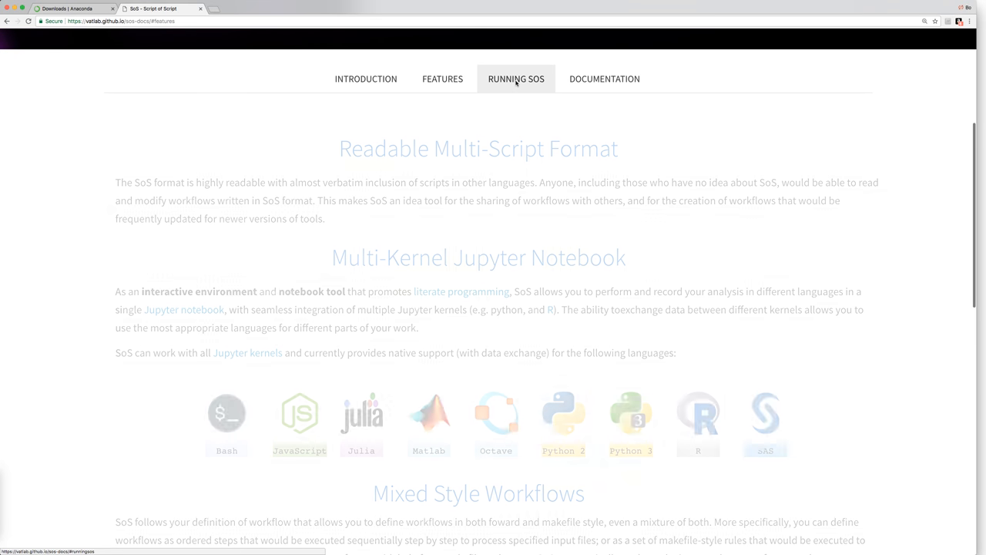
pyautogui.click(516, 79)
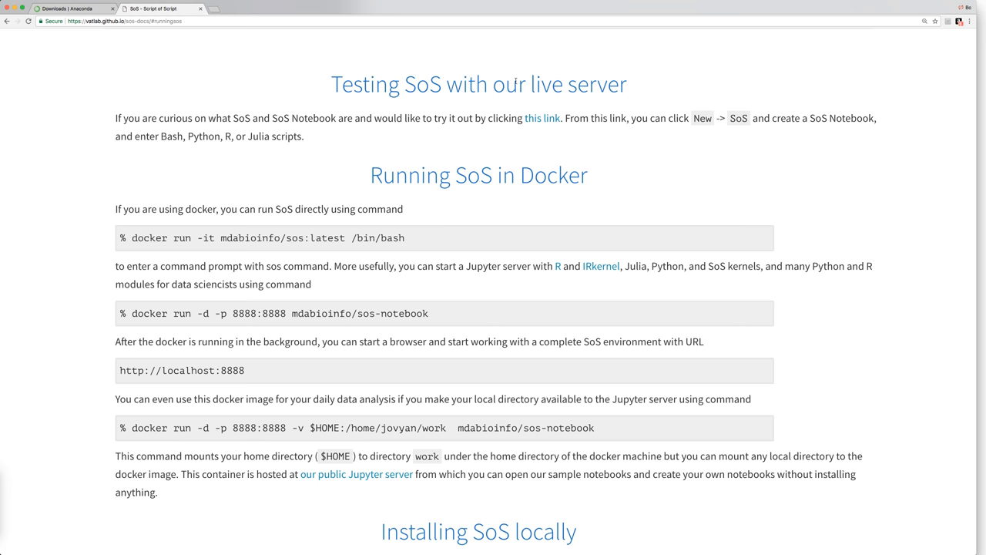
pyautogui.moveTo(481, 98)
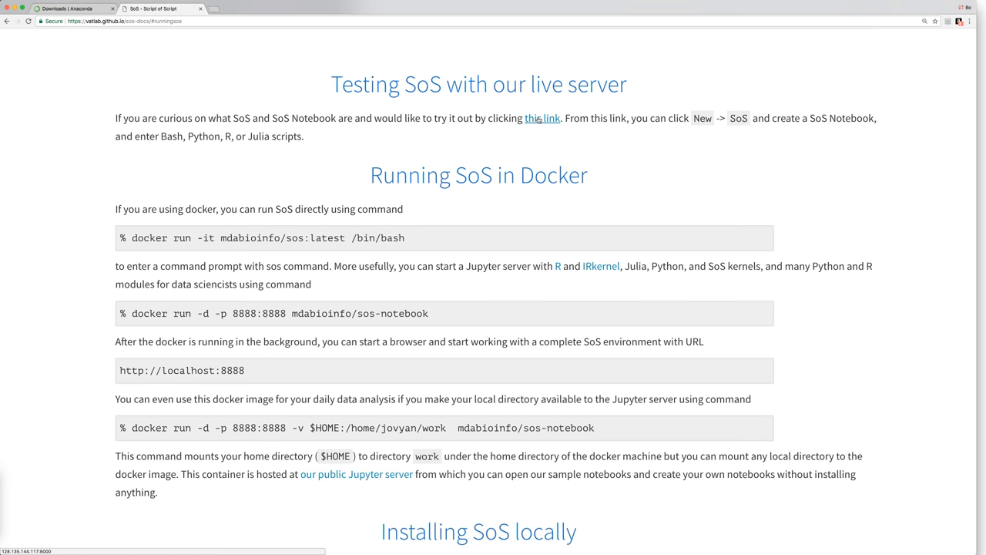
# Step: Create a new SoS notebook on the live test server and return to its file list
pyautogui.click(542, 118)
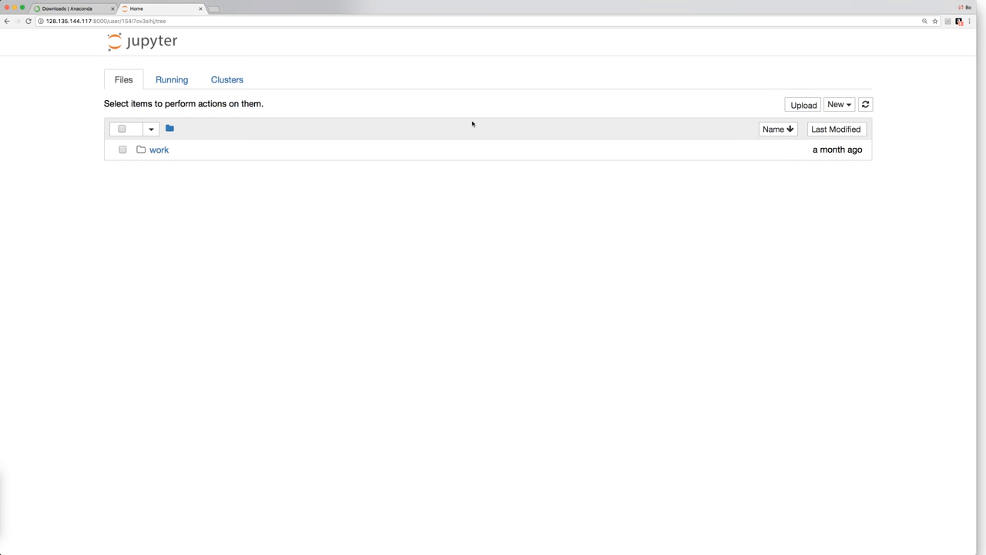
pyautogui.moveTo(693, 117)
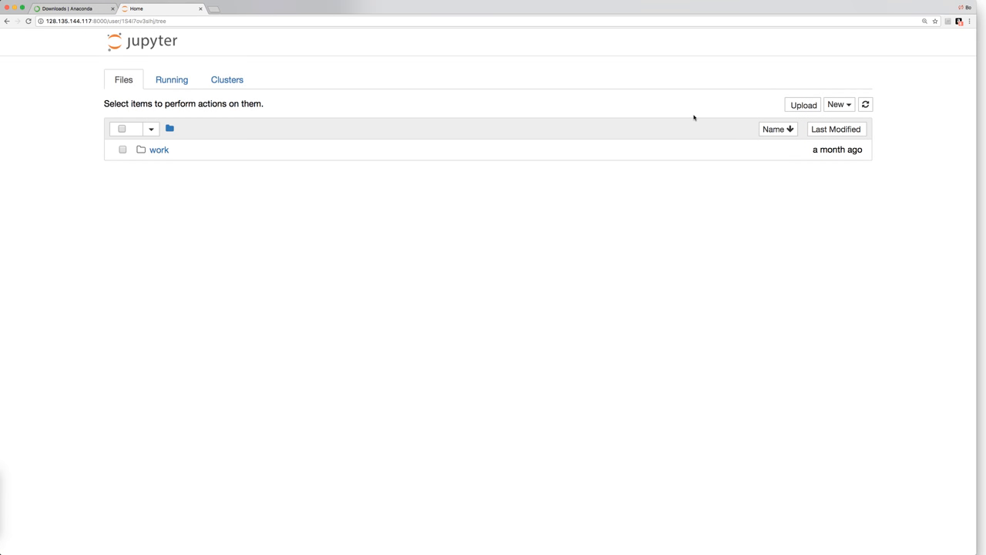
pyautogui.click(838, 105)
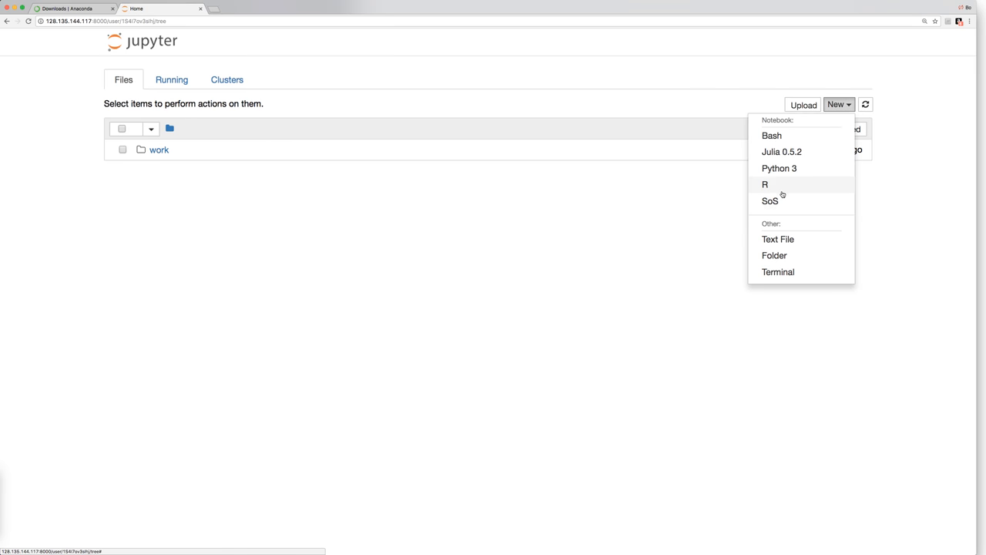
pyautogui.click(770, 200)
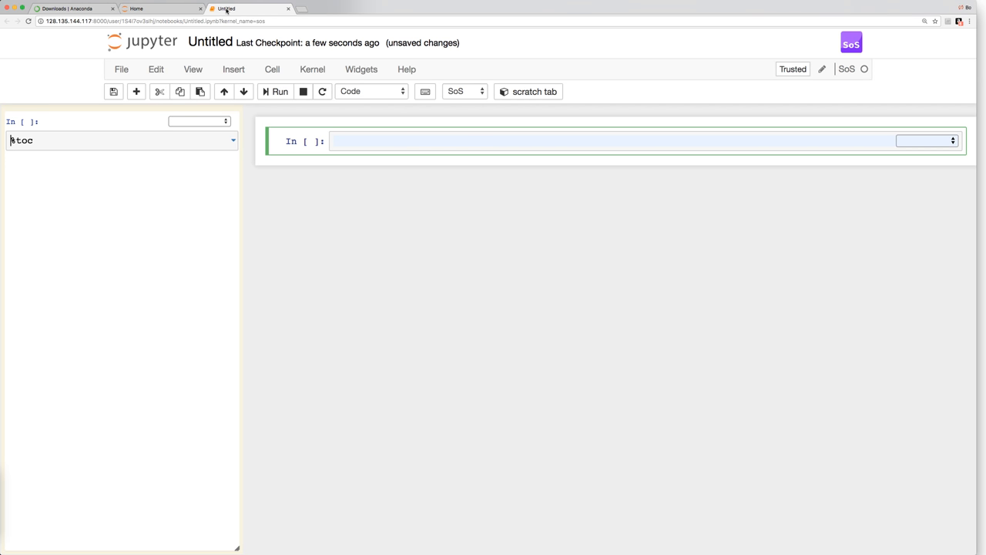
pyautogui.click(161, 9)
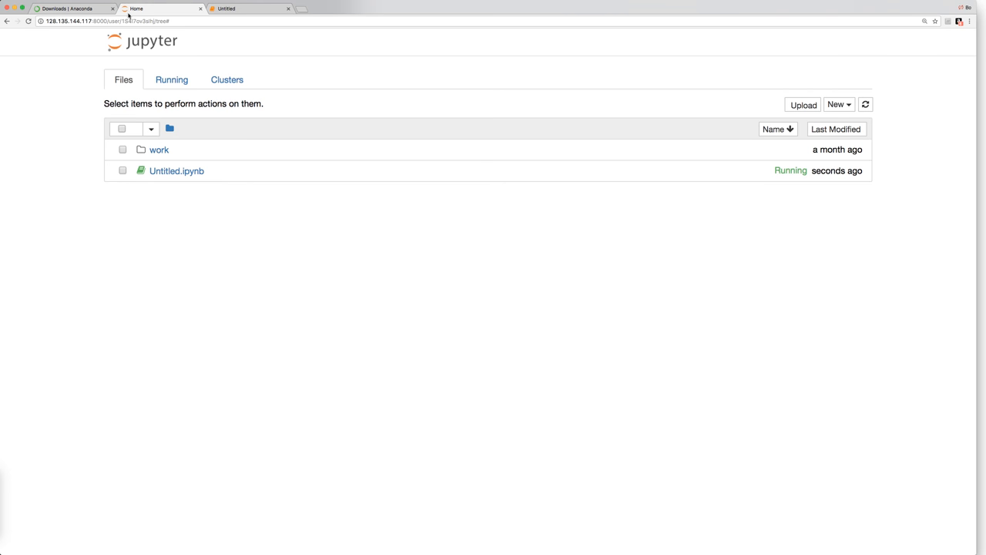
# Step: Return to vatlab.github.io/SoS/ Running SoS and select the docker run -v home-mount command
pyautogui.write('vatlab.github.io/SoS/')
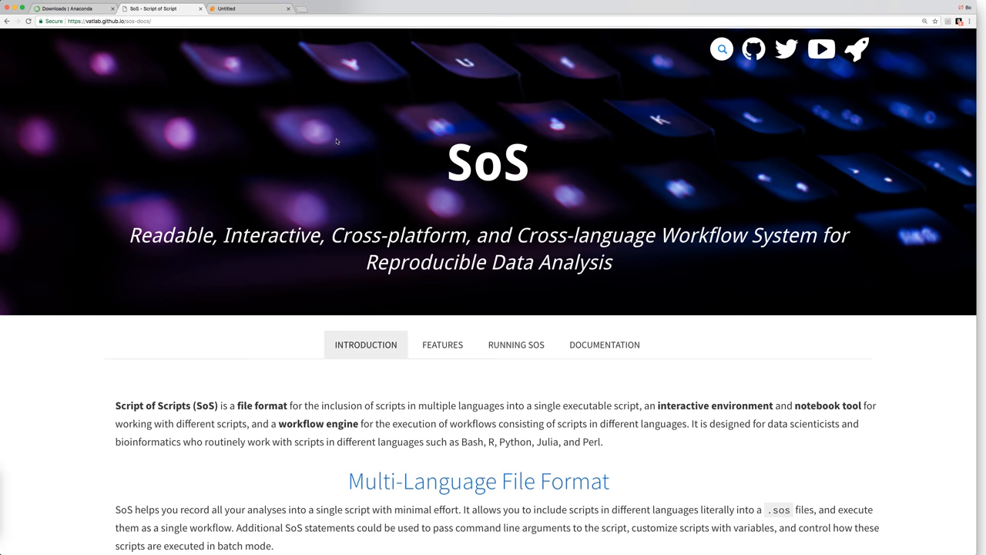
pyautogui.click(515, 344)
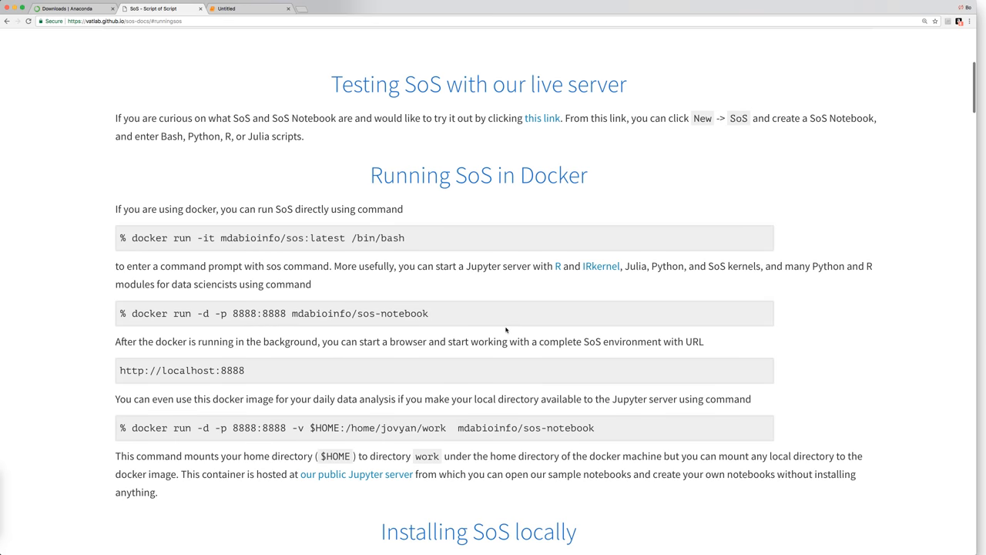
pyautogui.scroll(-3)
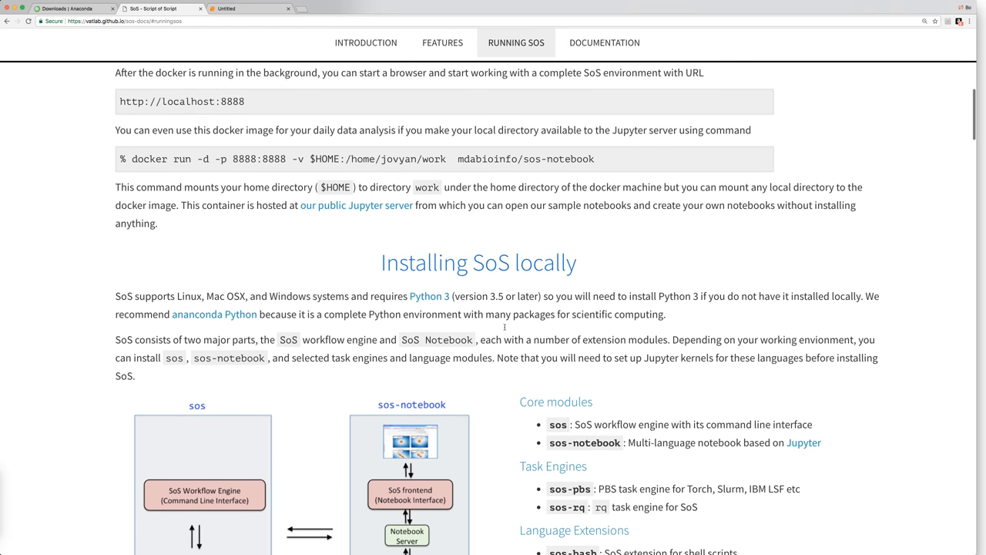
pyautogui.scroll(3)
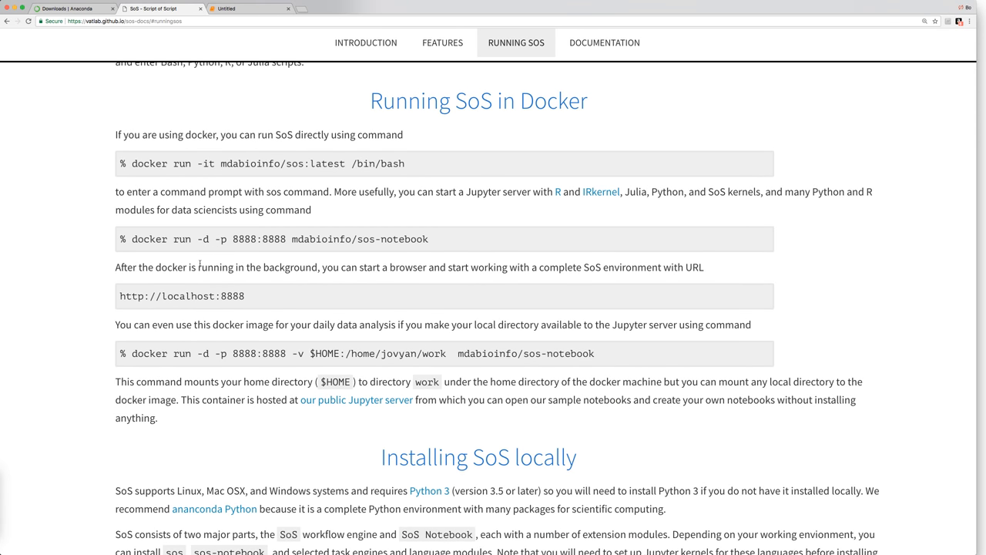
pyautogui.moveTo(133, 353)
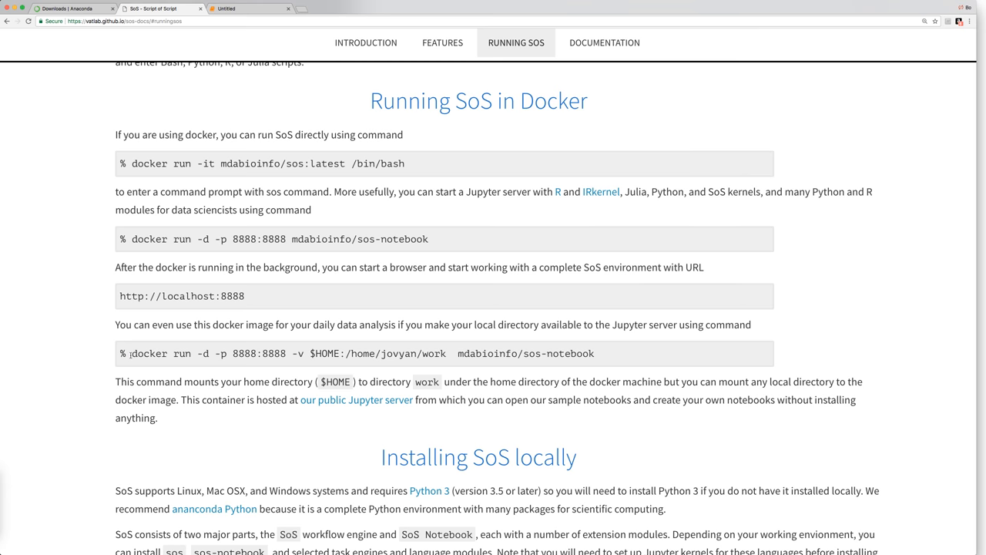
pyautogui.moveTo(133, 353); pyautogui.dragTo(595, 353)
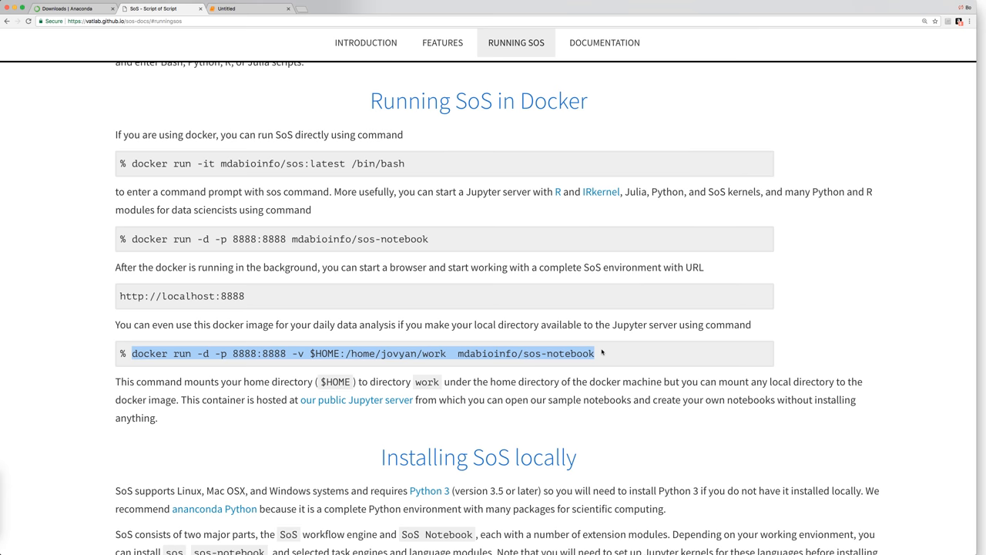
pyautogui.scroll(-3)
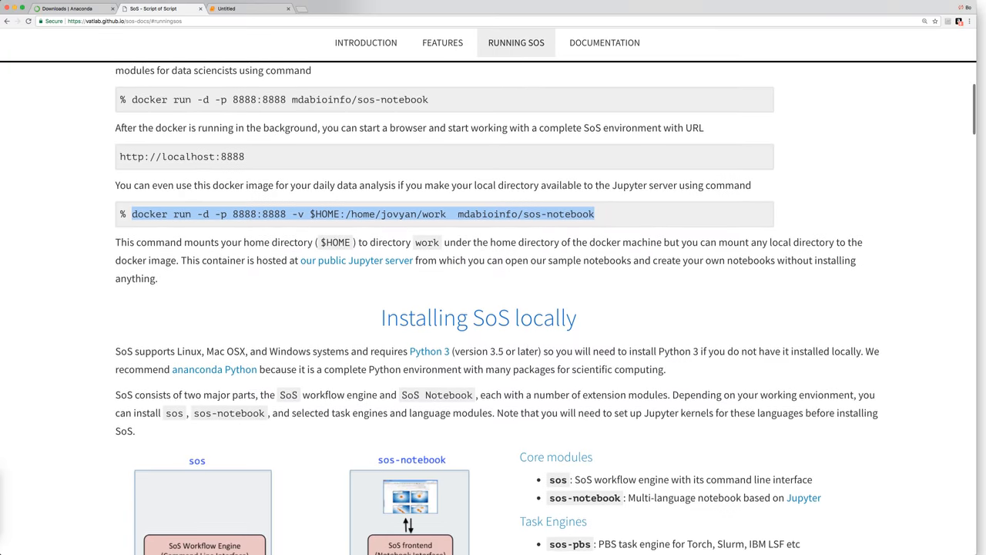
# Step: Scroll to the Installing SoS locally section listing core modules and language extensions
pyautogui.scroll(-3)
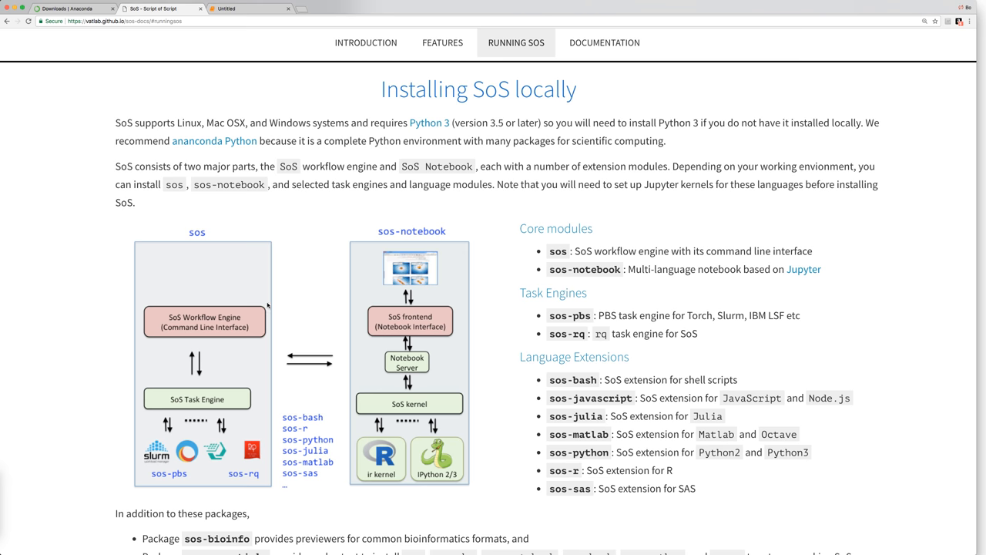
pyautogui.moveTo(228, 243)
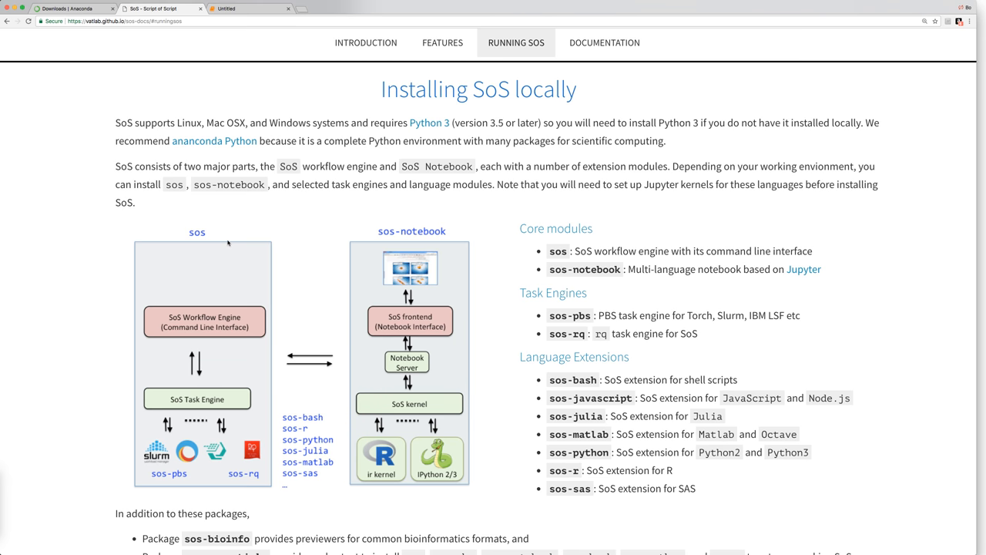
pyautogui.moveTo(390, 245)
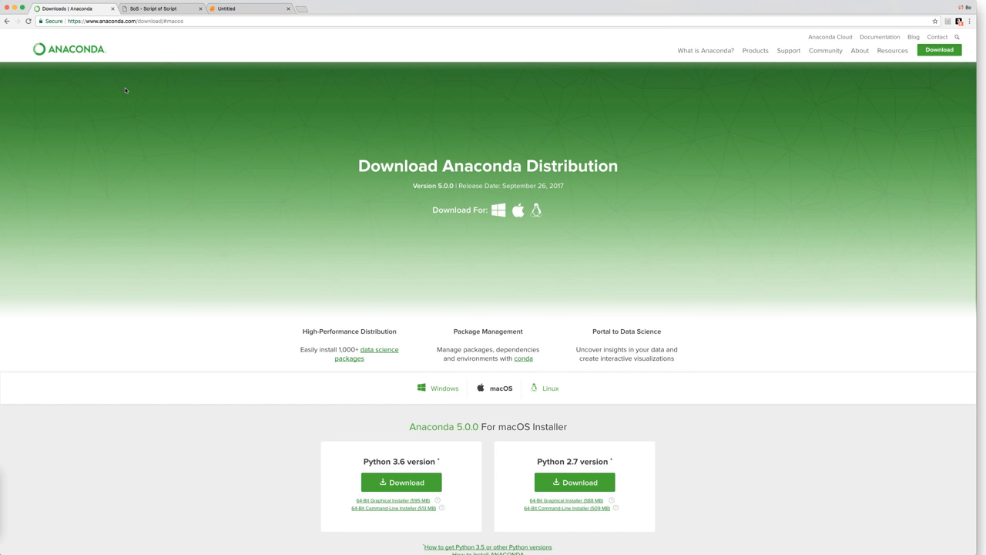
pyautogui.moveTo(110, 90)
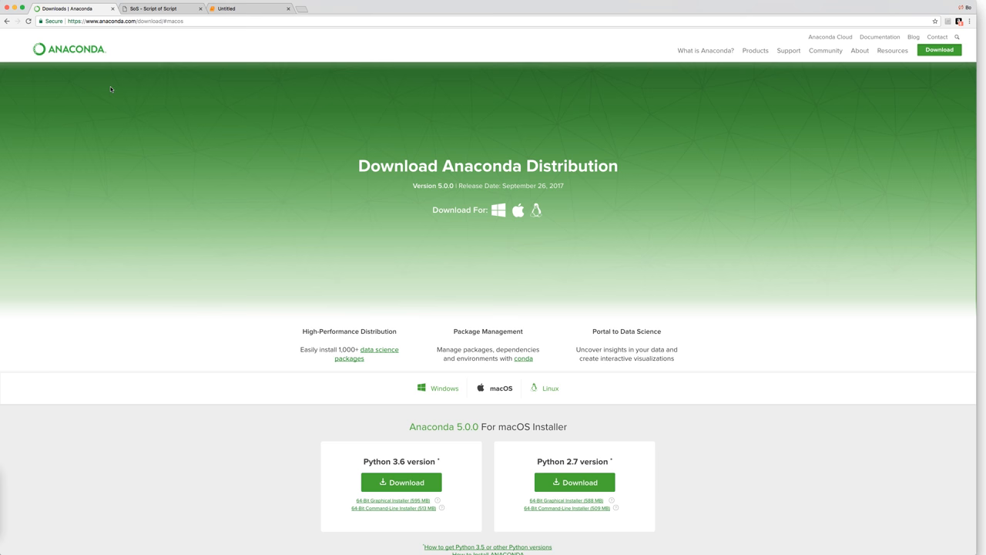
pyautogui.moveTo(199, 51)
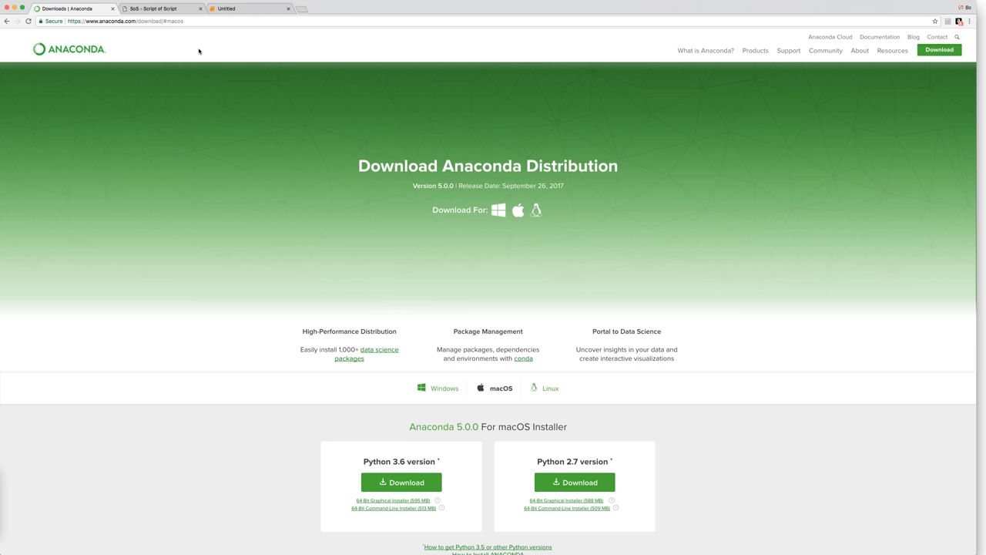
# Step: Scroll the Anaconda download page to the macOS Python 3.6 and 2.7 installers
pyautogui.scroll(-3)
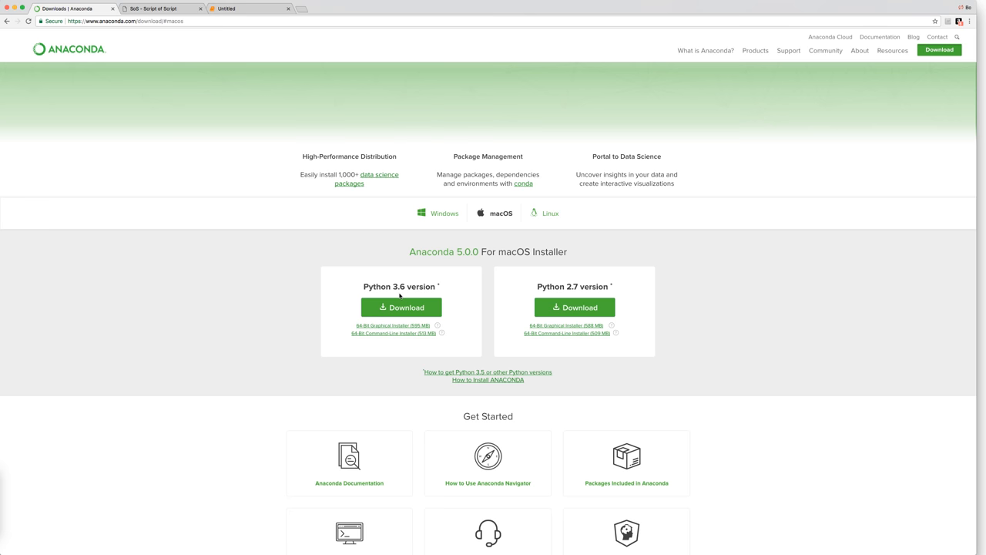
pyautogui.moveTo(399, 297)
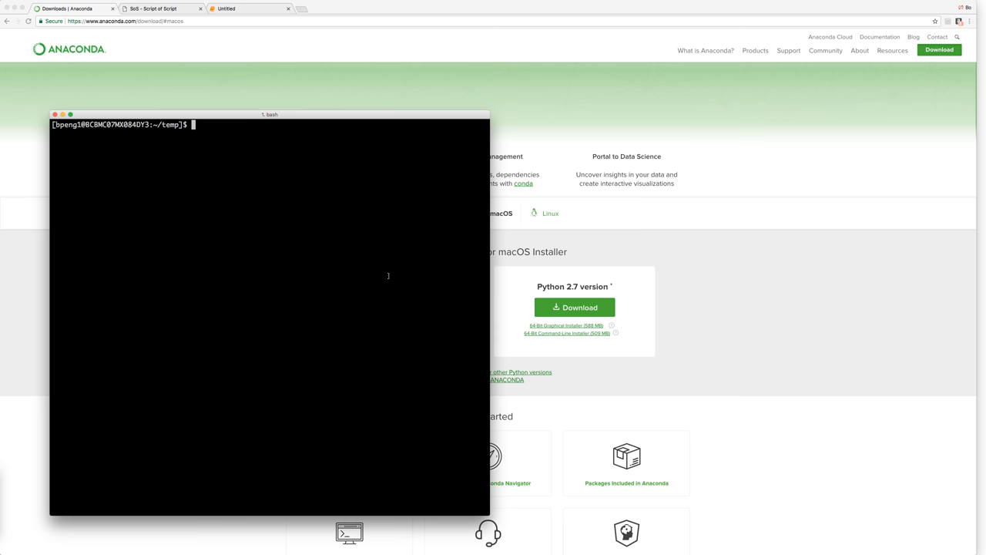
pyautogui.moveTo(367, 237)
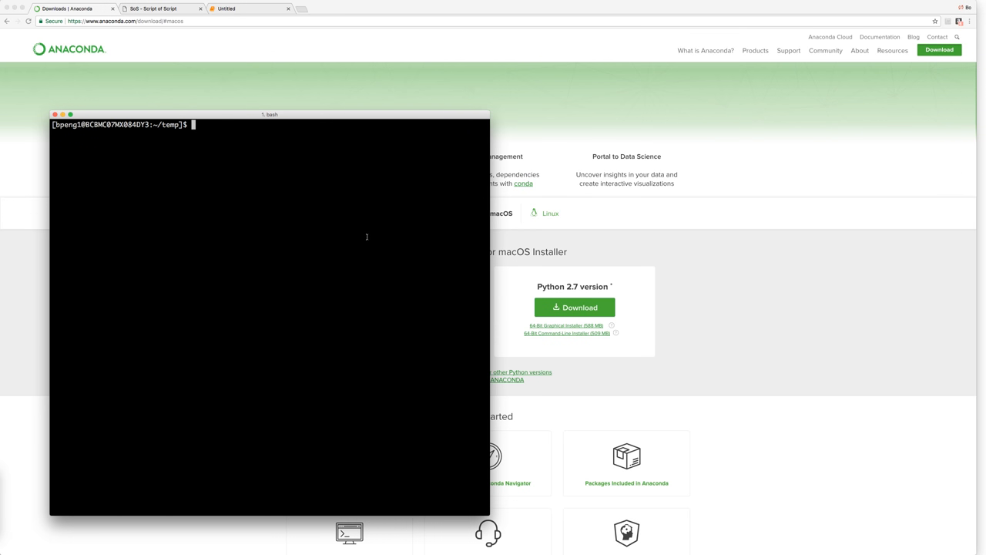
# Step: Launch and exit Python 3.6.2 and R 3.4.2, saving the R workspace
pyautogui.write('python')
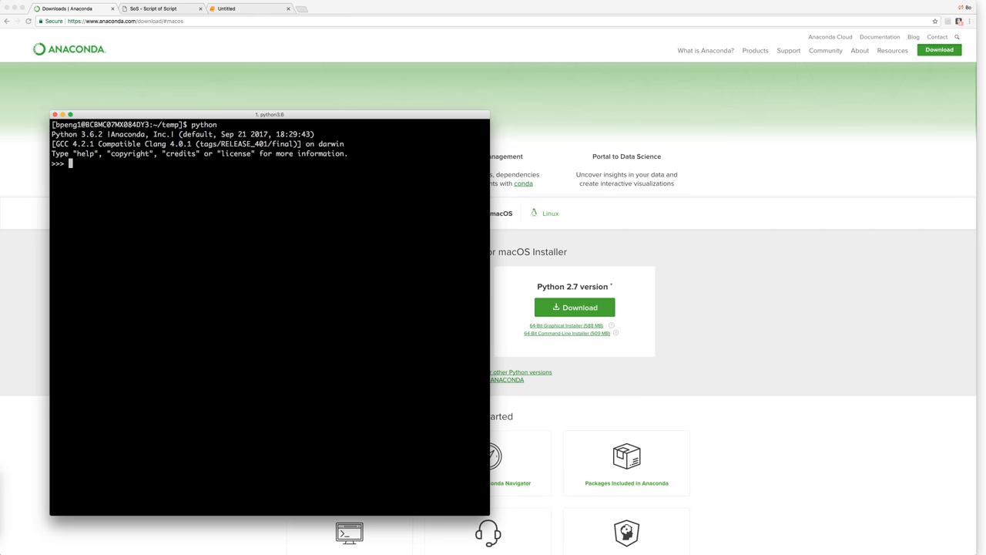
pyautogui.moveTo(214, 174)
pyautogui.write('R')
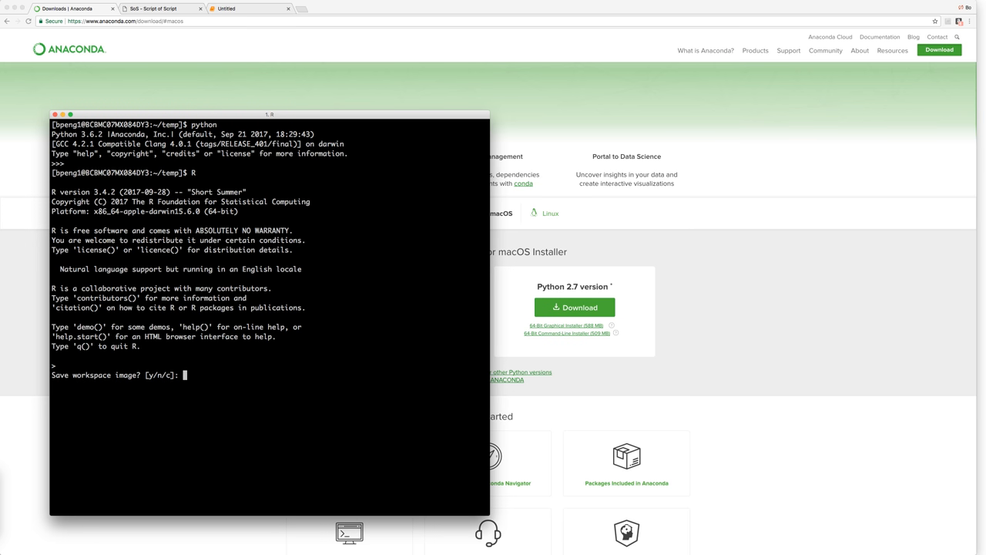
pyautogui.write('y')
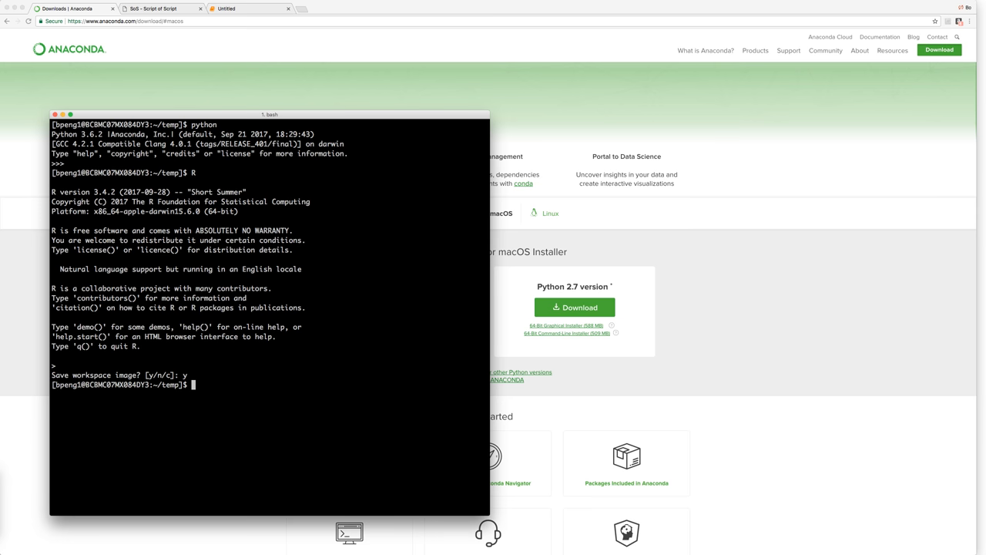
pyautogui.write('pip ins')
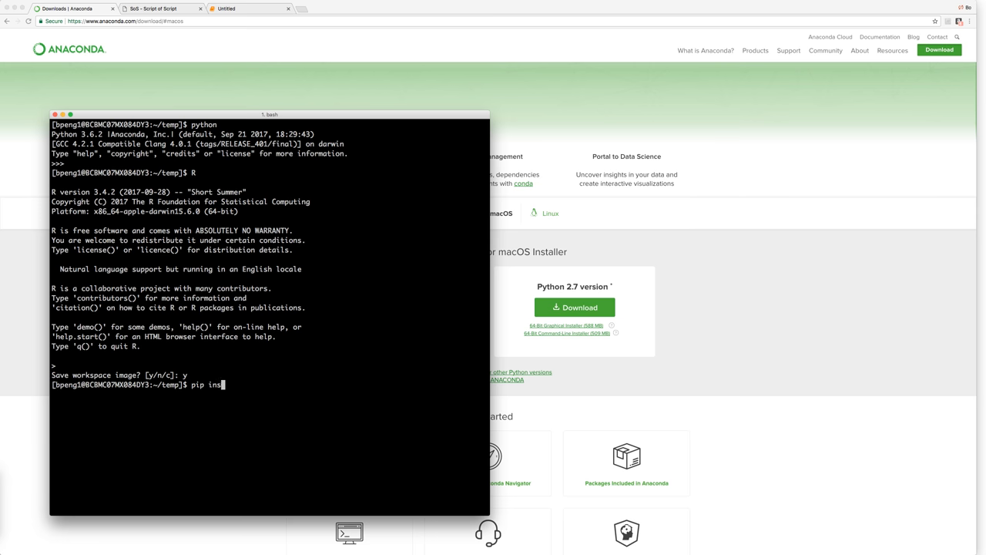
# Step: Install sos with pip and display the sos -h subcommand help
pyautogui.write('tall sos')
pyautogui.write('sos -h')
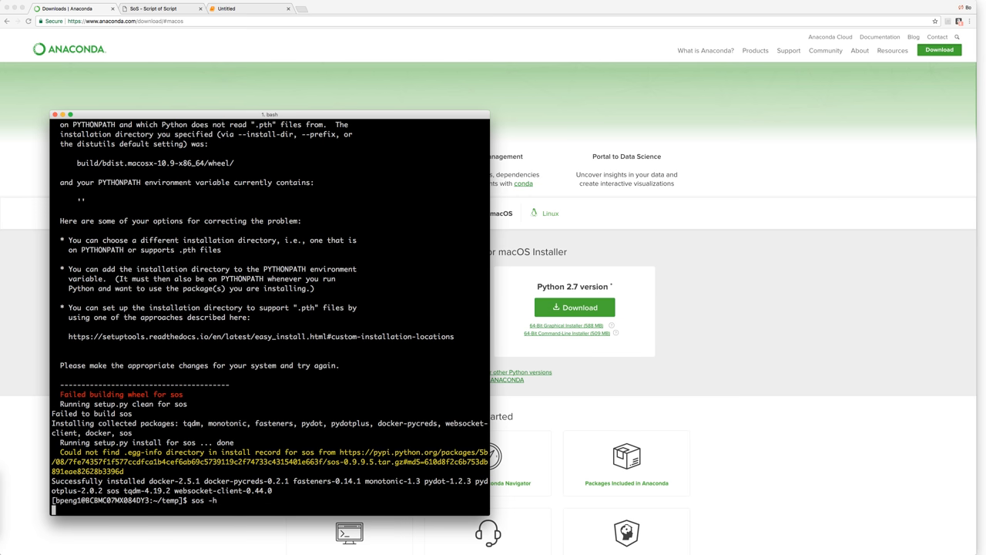
pyautogui.press('Return')
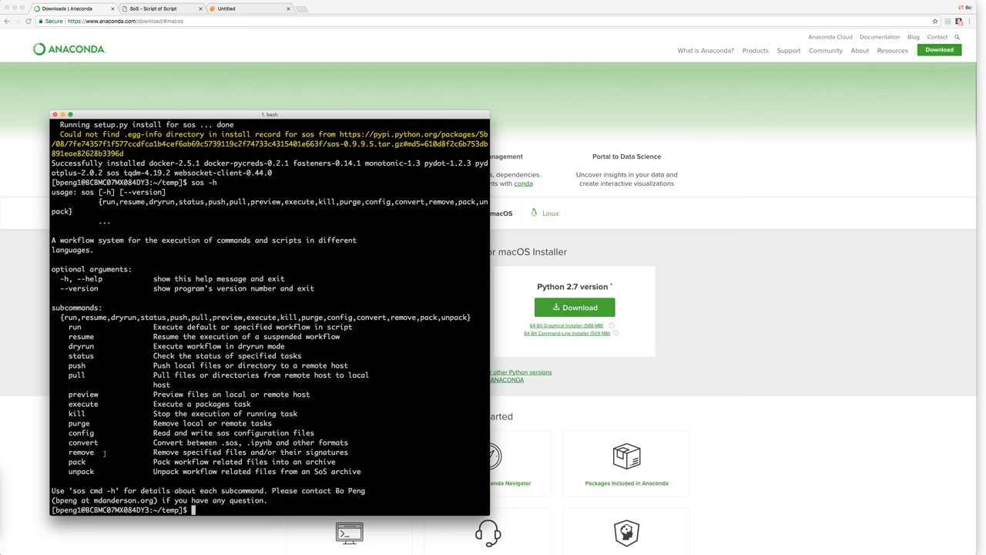
# Step: Install sos-pbs 0.9.9.1 with pip
pyautogui.write('pip in')
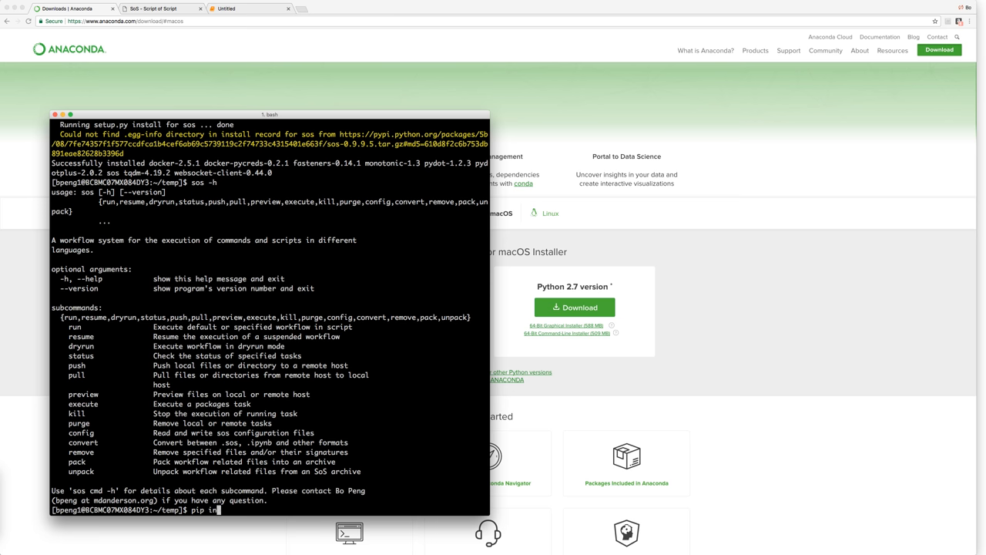
pyautogui.write('stall sos-pb')
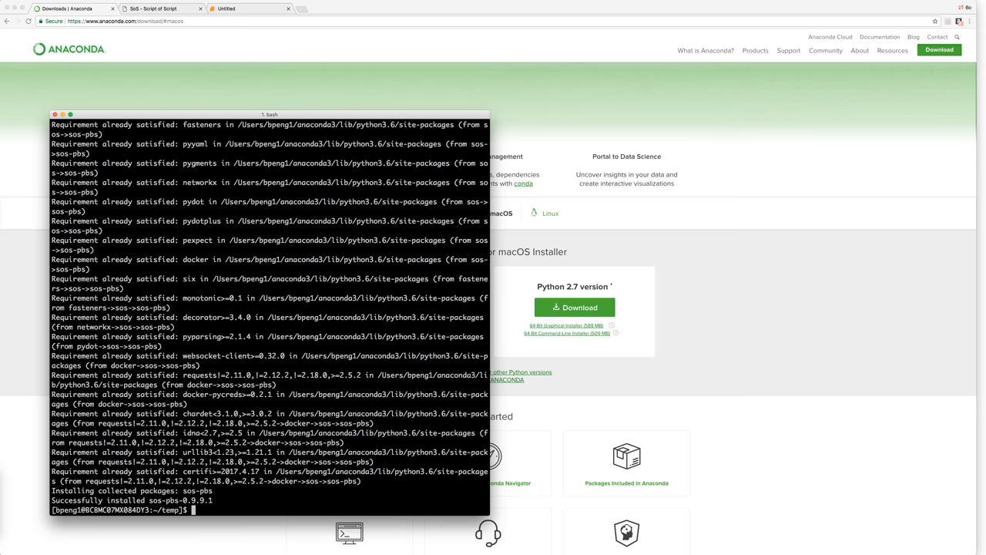
# Step: Install the sos-notebook package with pip
pyautogui.write('pip install sos-pbs')
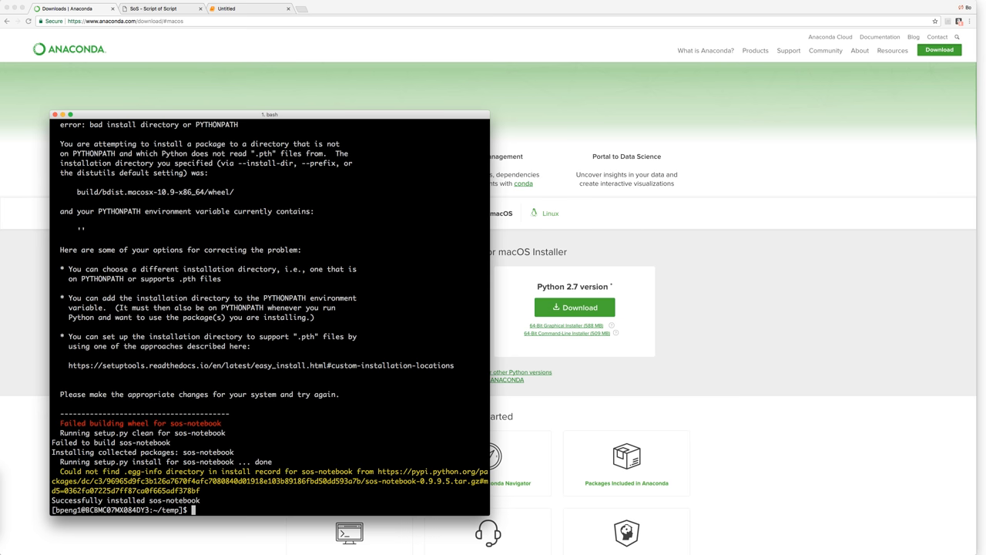
# Step: List the installed Jupyter kernels with jupyter kernelspec, showing python3 and sos
pyautogui.write('jup')
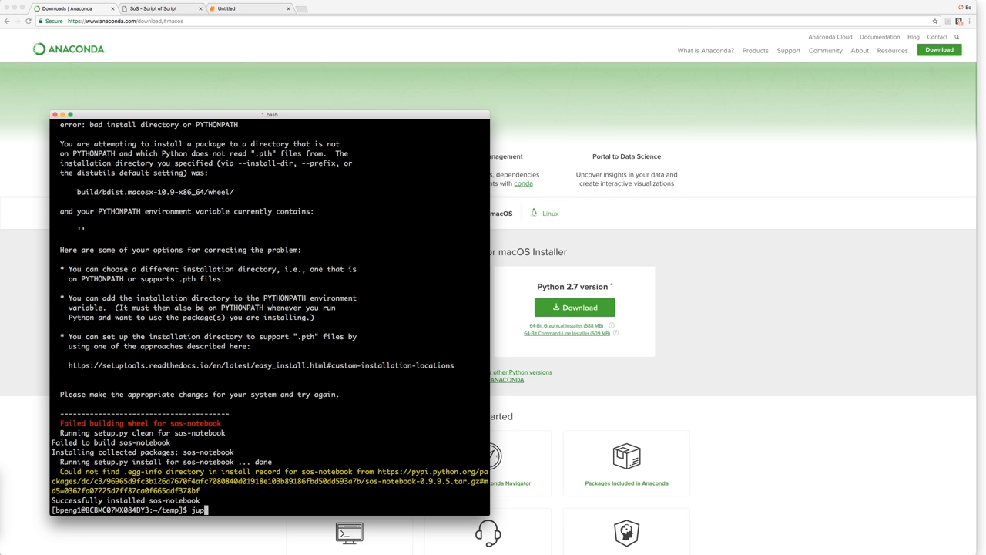
pyautogui.write('yter')
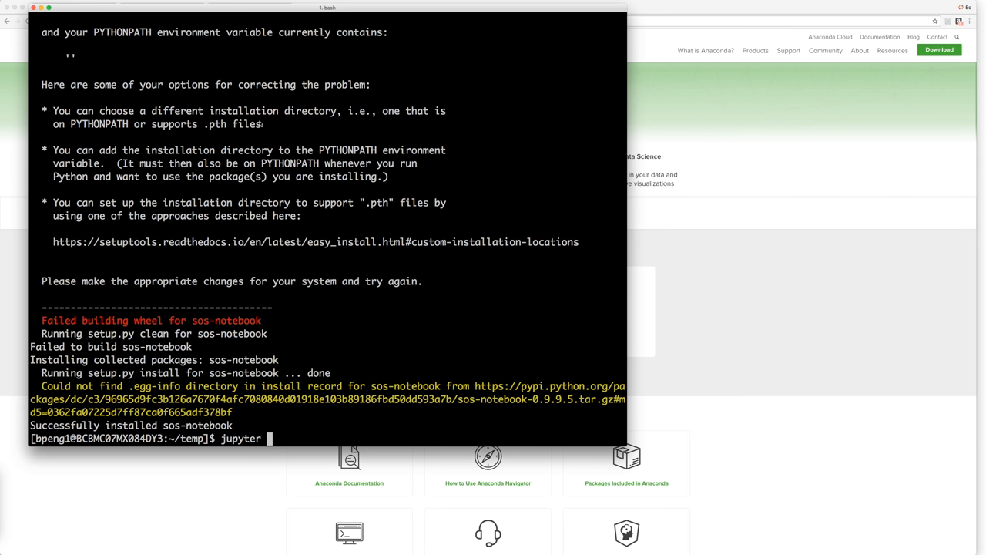
pyautogui.write('kernelspec list')
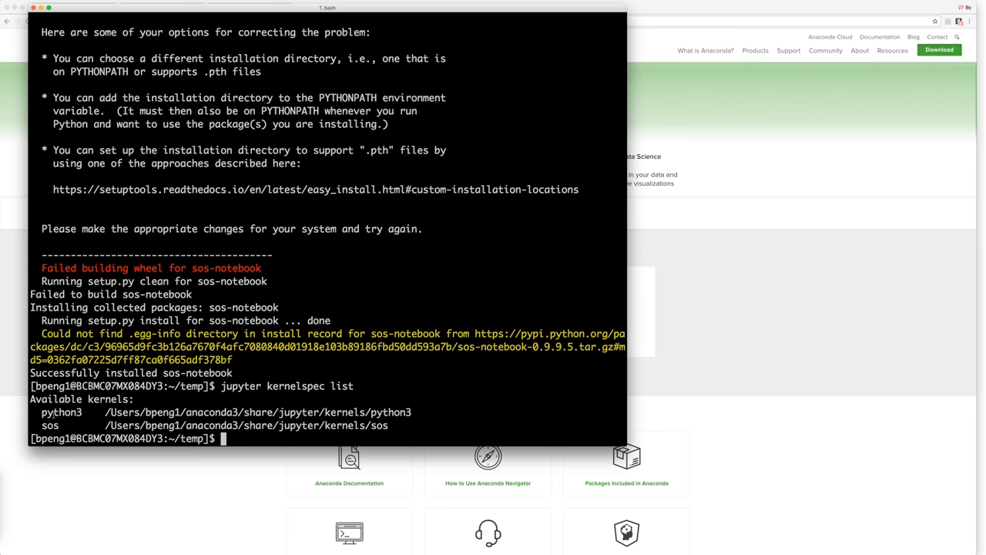
# Step: Install the sos-python package with pip, getting version 0.9.9.2
pyautogui.write('sos')
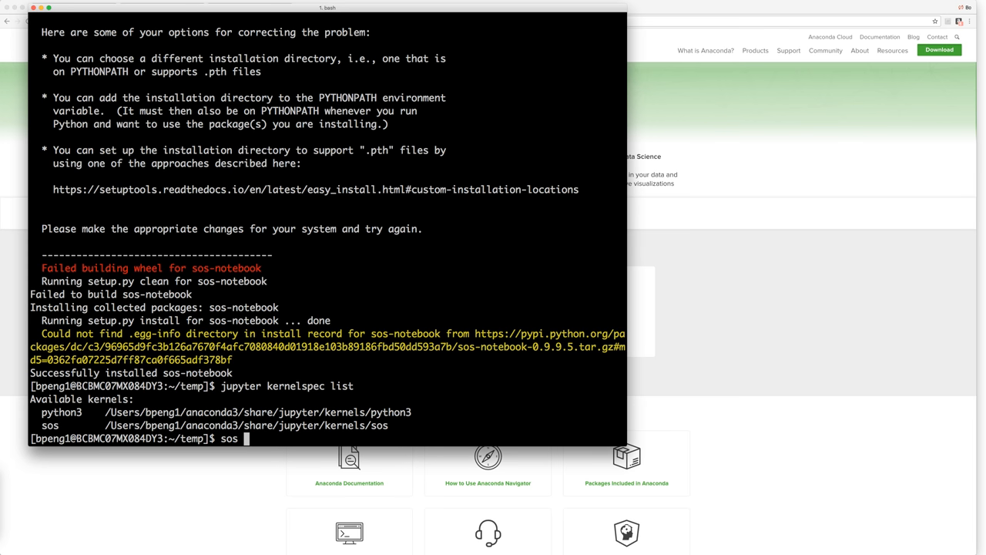
pyautogui.write('pip')
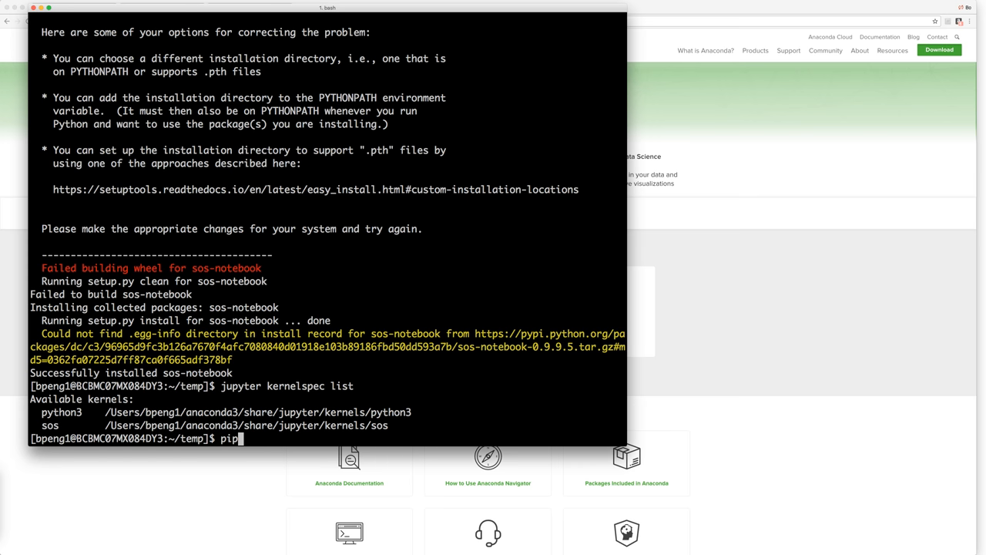
pyautogui.write('install sos-')
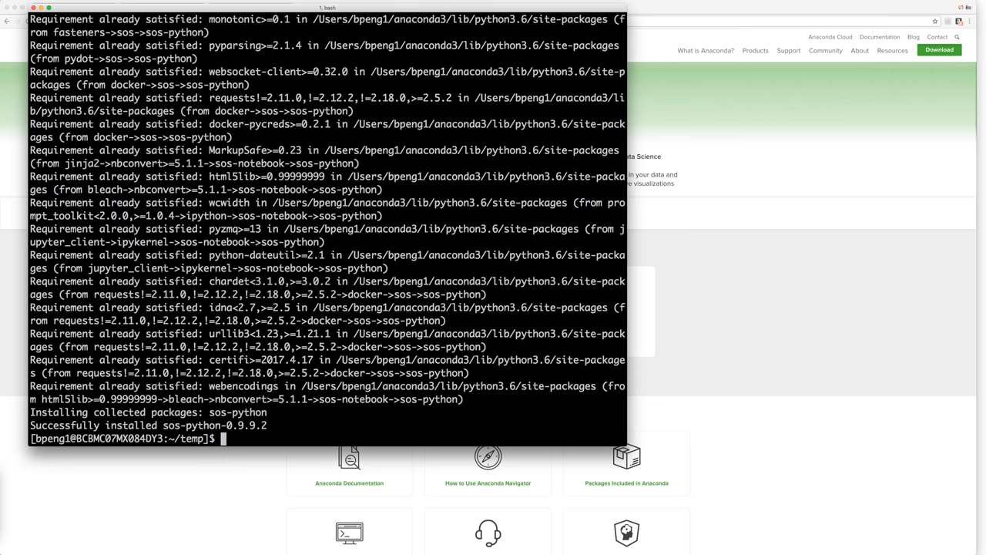
pyautogui.write('jupyter')
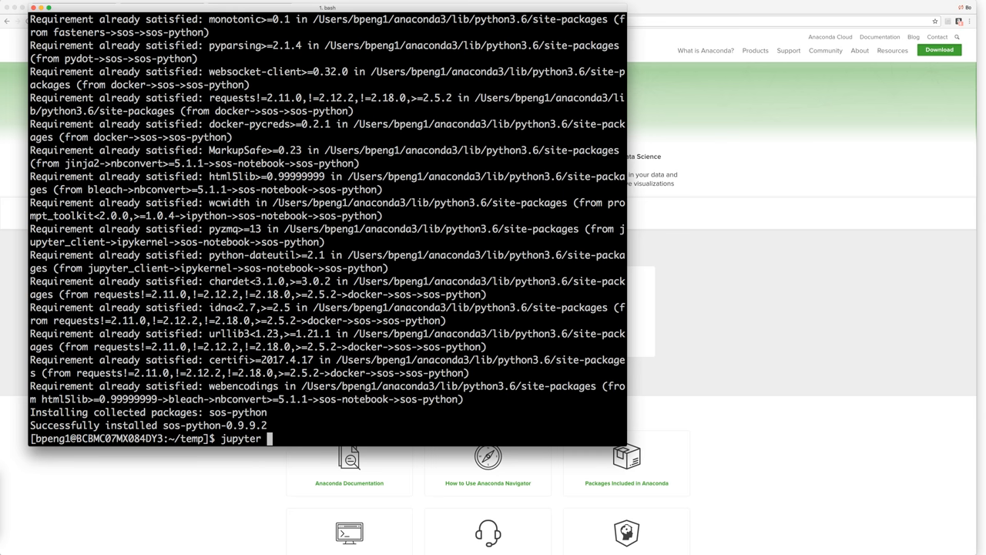
# Step: Launch the Jupyter Notebook server and show the Python 3 and SoS notebook types
pyautogui.write('notebook')
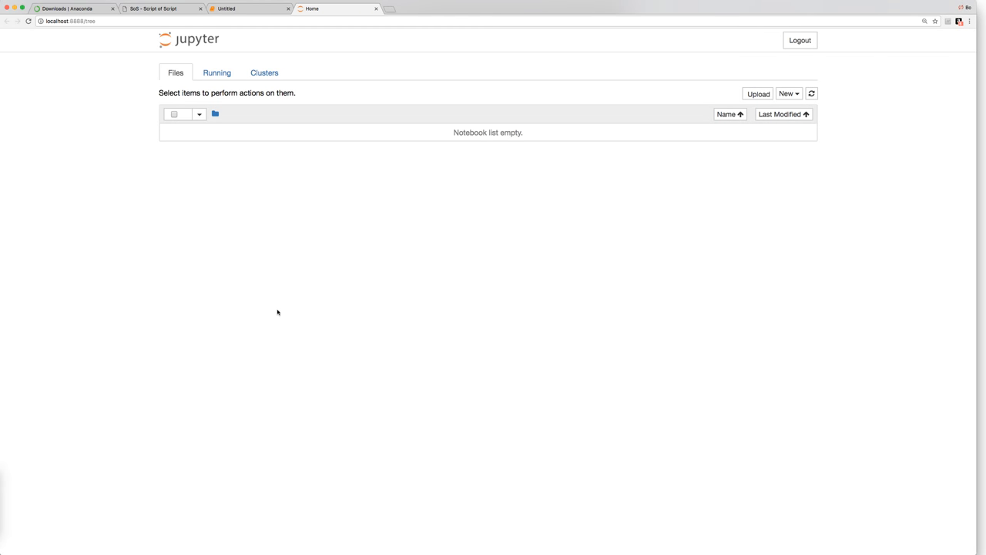
pyautogui.moveTo(650, 101)
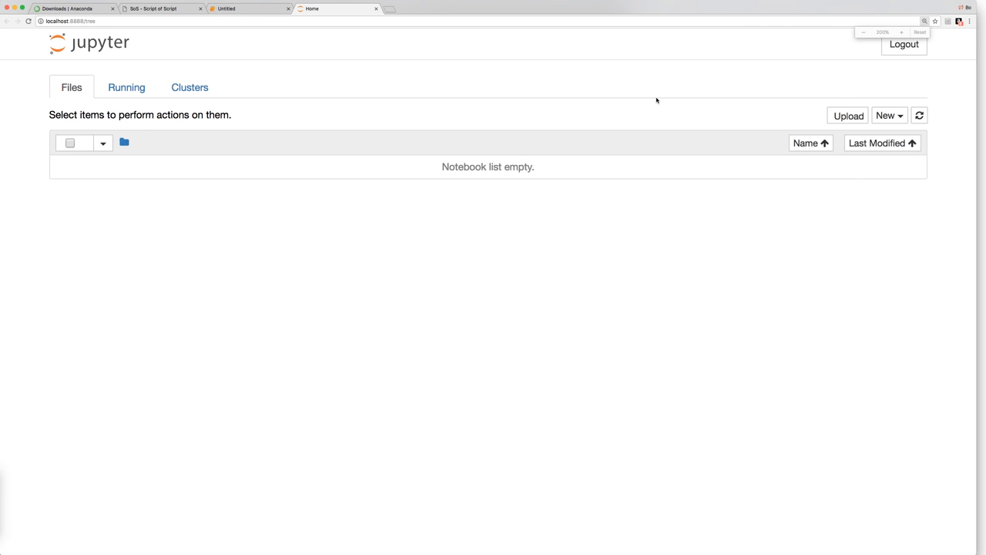
pyautogui.click(886, 116)
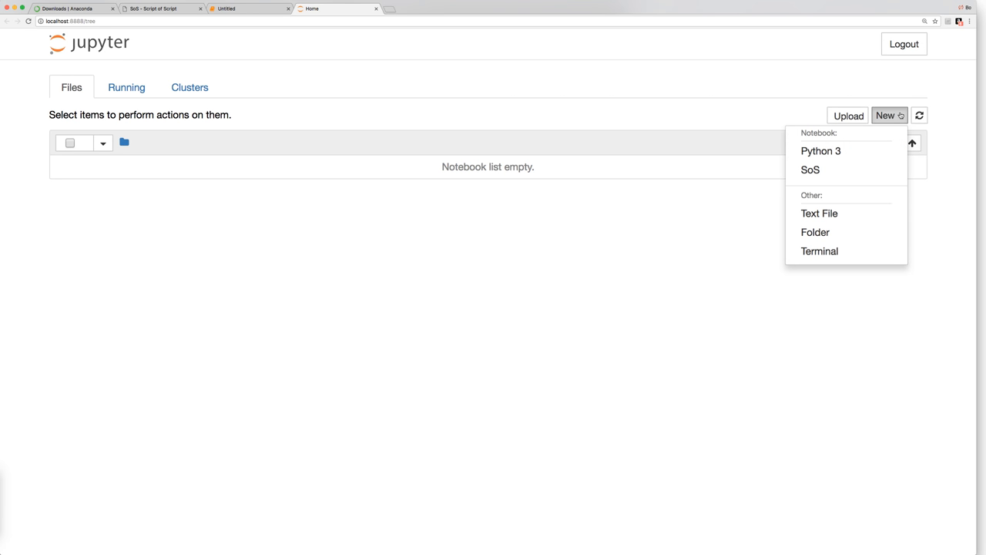
pyautogui.moveTo(840, 139)
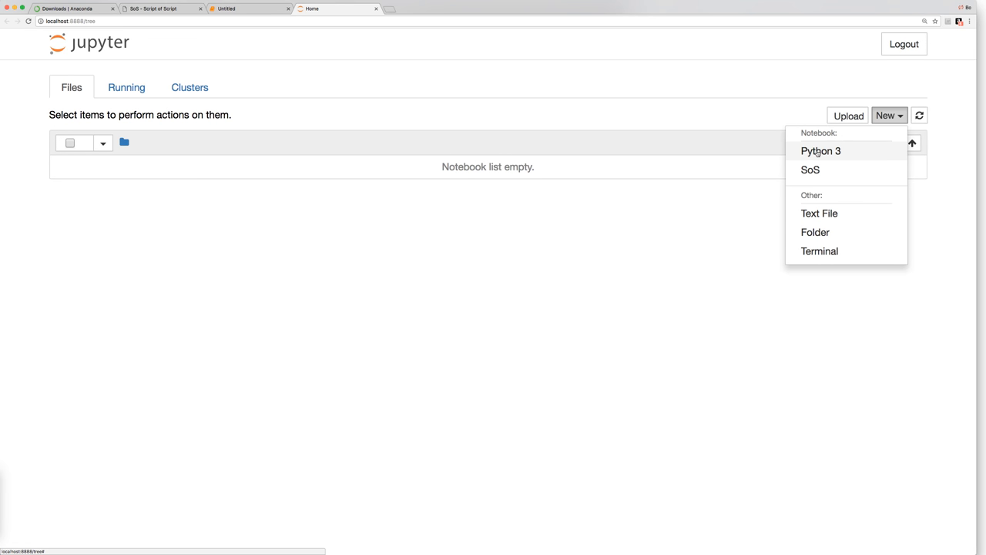
pyautogui.moveTo(821, 151)
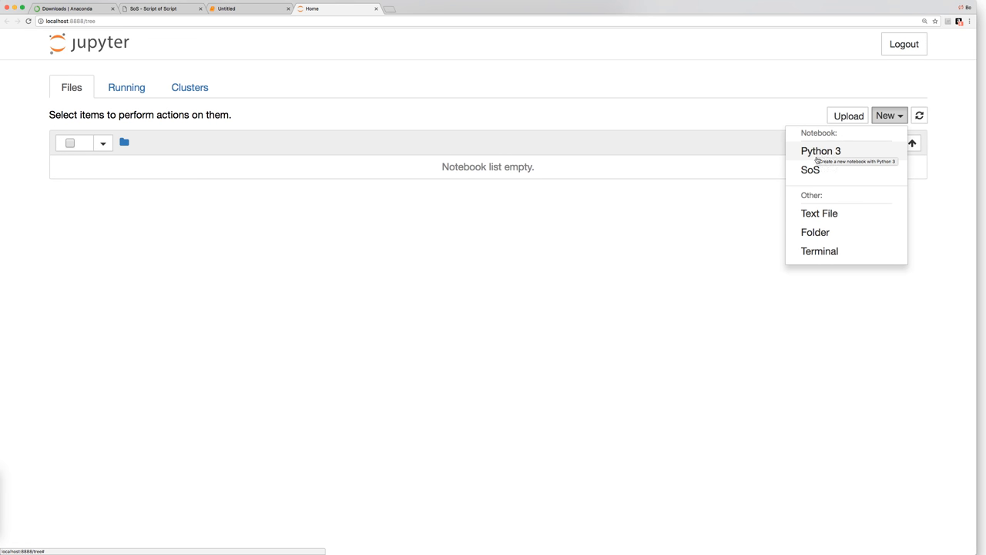
pyautogui.moveTo(810, 170)
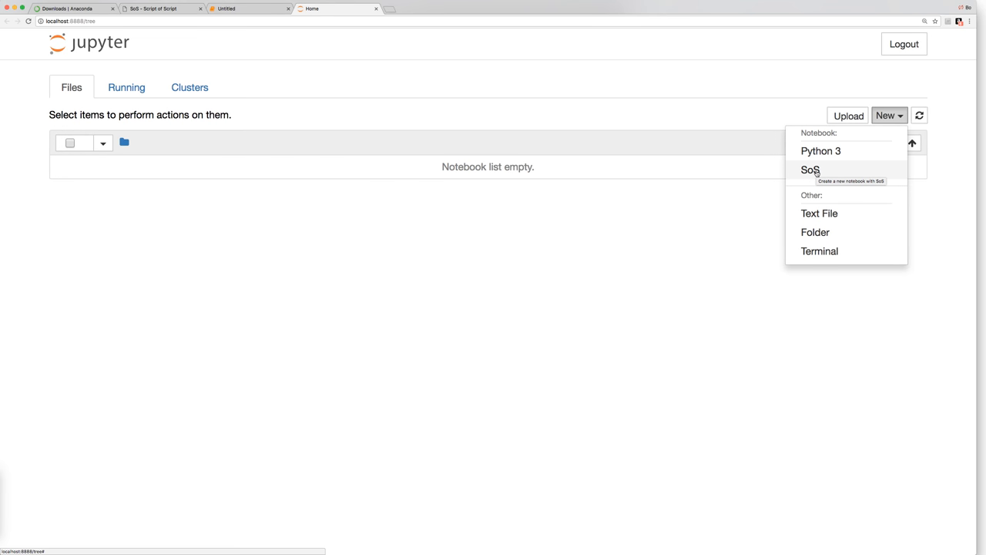
# Step: Create a Python 3 notebook that sets a = 'this is a test' and displays it
pyautogui.click(821, 150)
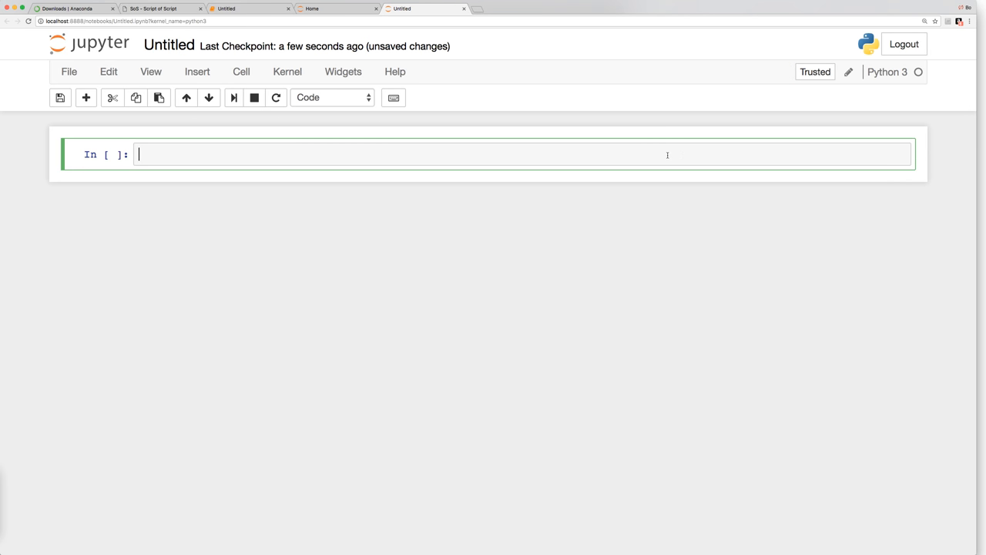
pyautogui.write('a =')
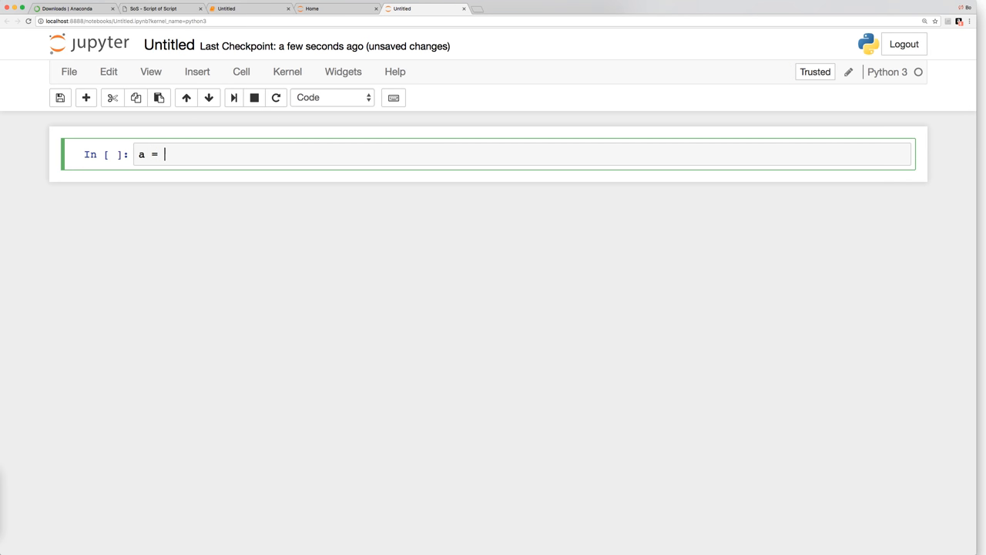
pyautogui.write("'this is a test'")
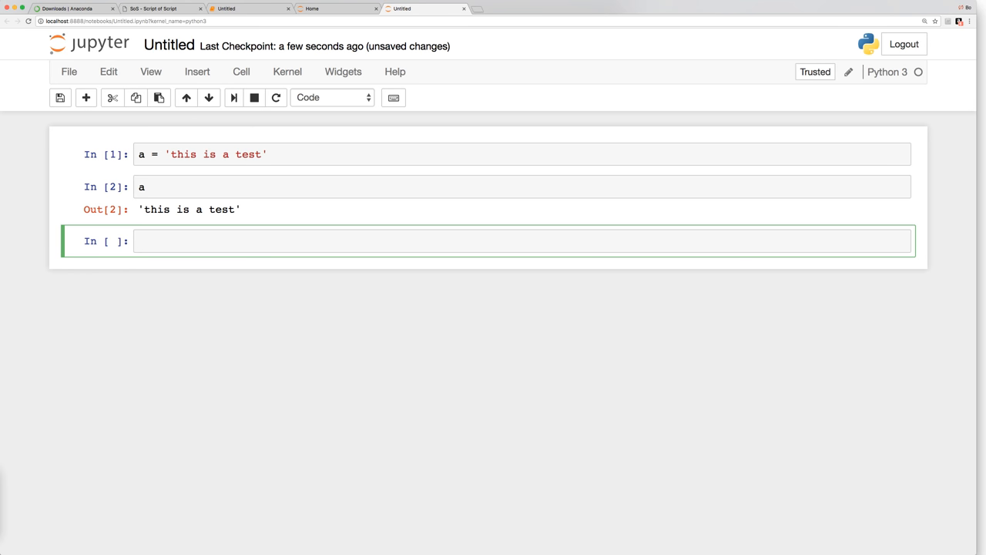
pyautogui.moveTo(536, 101)
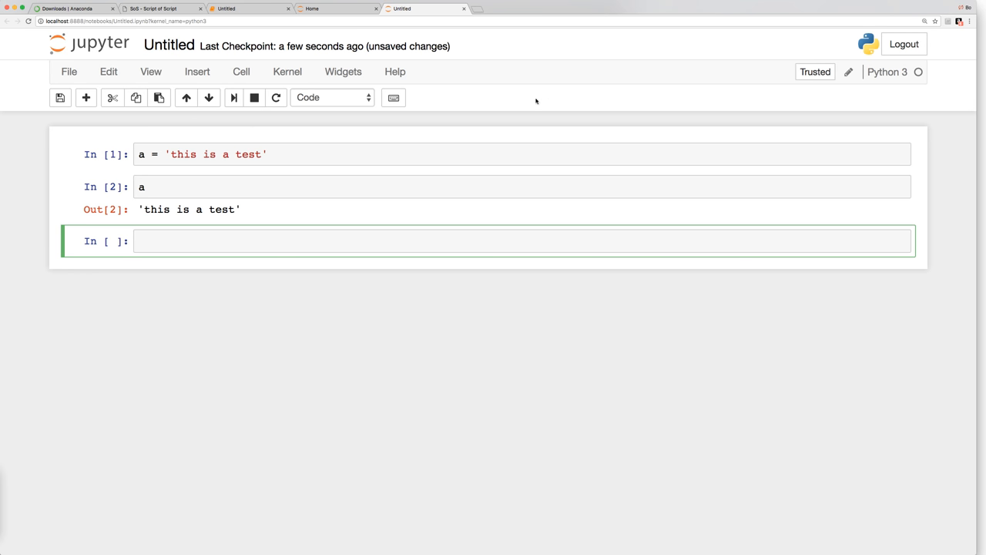
# Step: Create a new SoS notebook, Untitled1, and list its Python3 and SoS kernel options
pyautogui.click(69, 72)
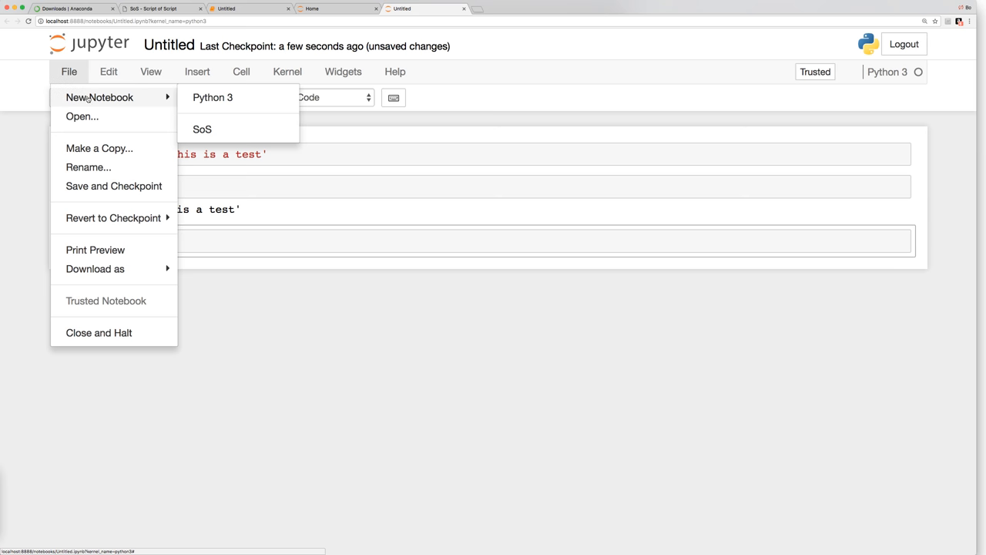
pyautogui.moveTo(202, 129)
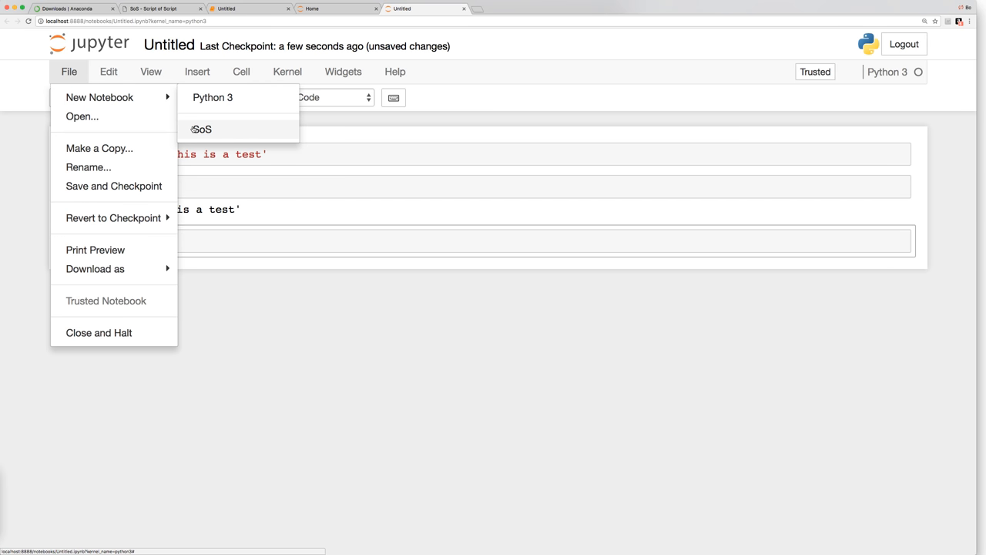
pyautogui.click(201, 129)
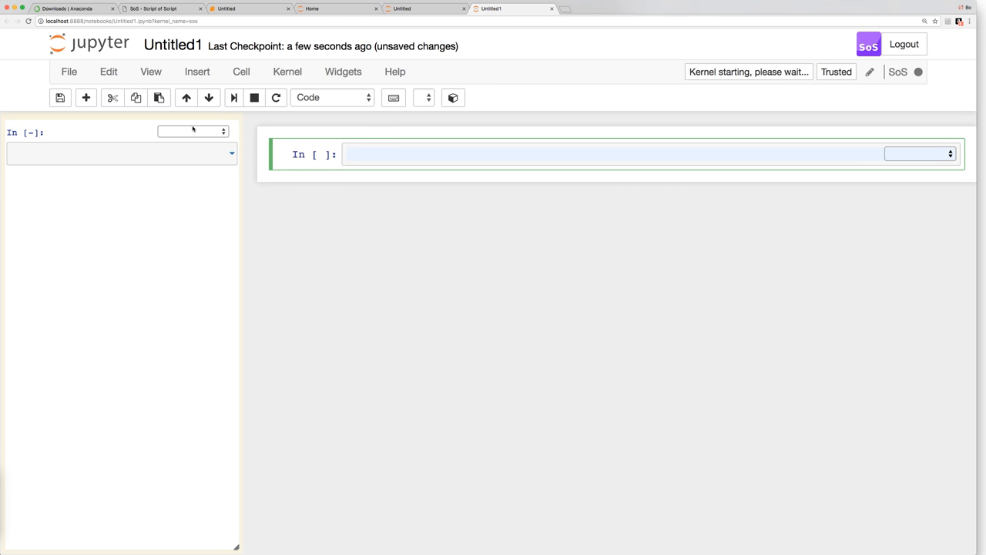
pyautogui.moveTo(189, 137)
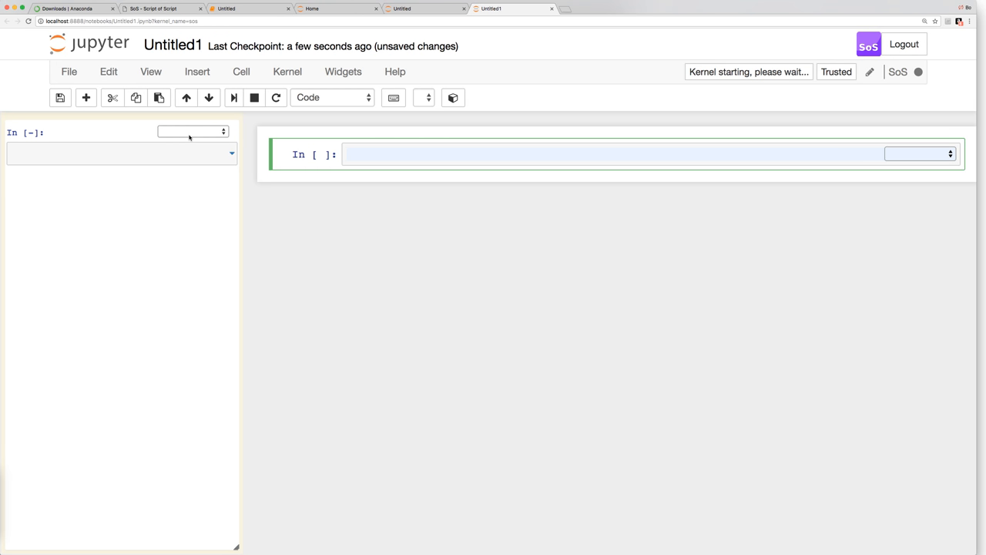
pyautogui.moveTo(133, 139)
pyautogui.write('%toc')
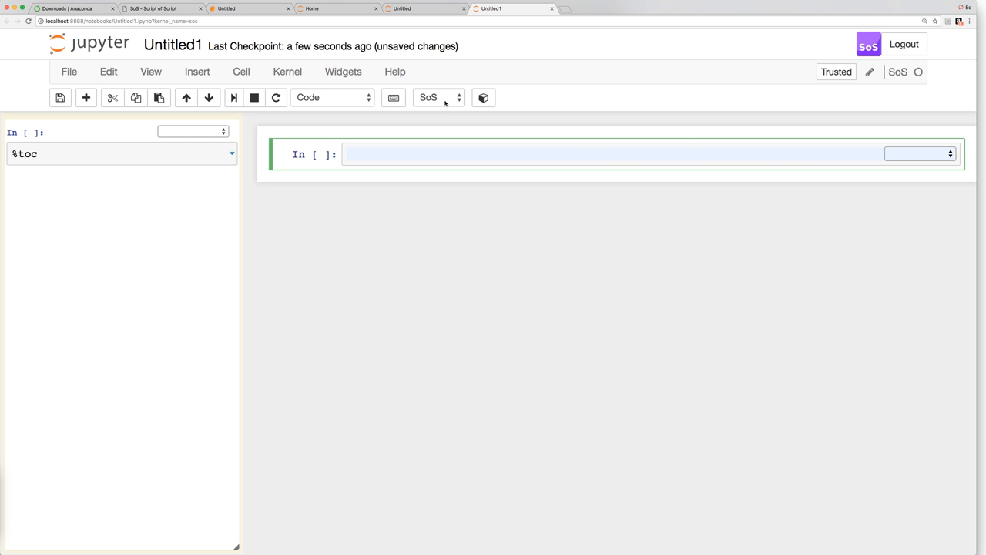
pyautogui.click(439, 97)
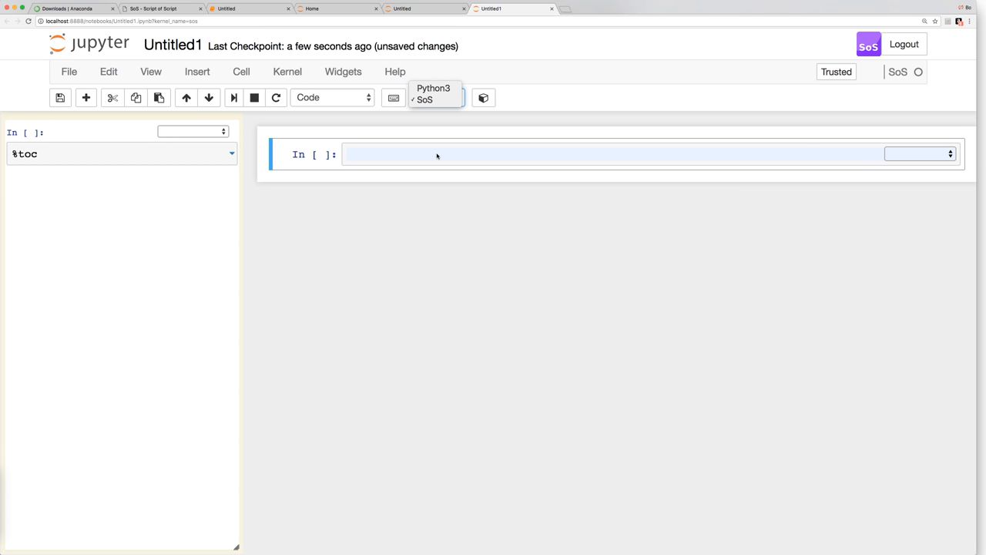
# Step: Keep the notebook on SoS and switch the first cell to the Python3 subkernel
pyautogui.click(424, 100)
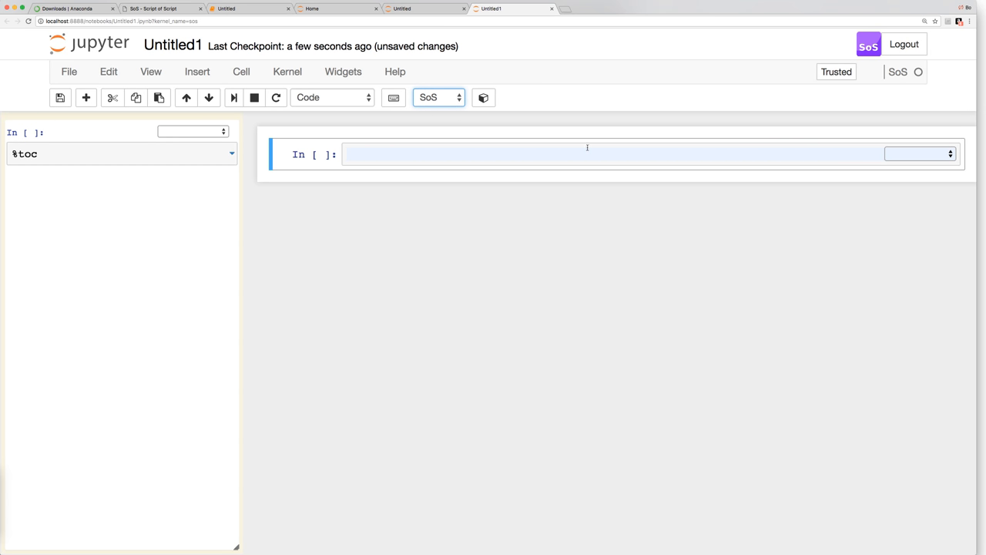
pyautogui.click(918, 153)
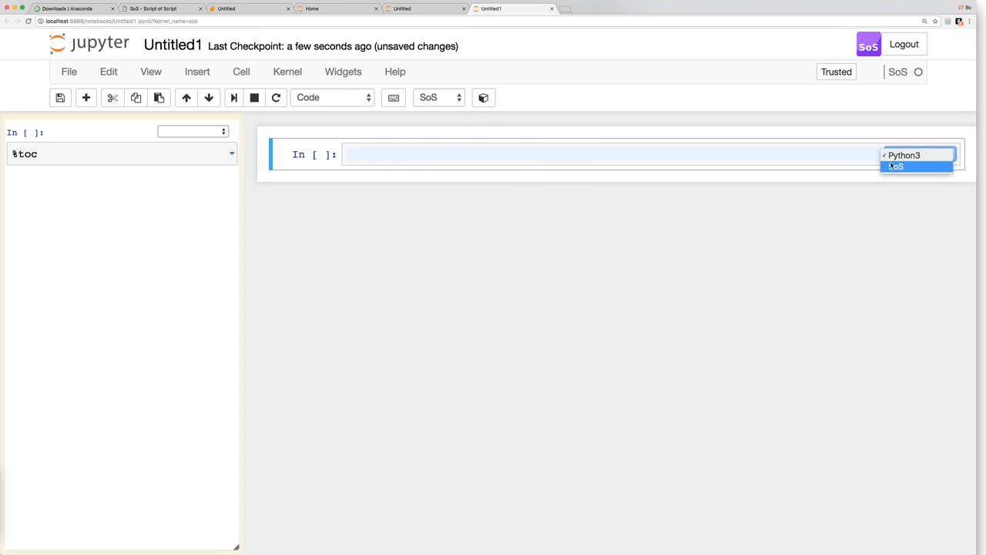
pyautogui.click(904, 155)
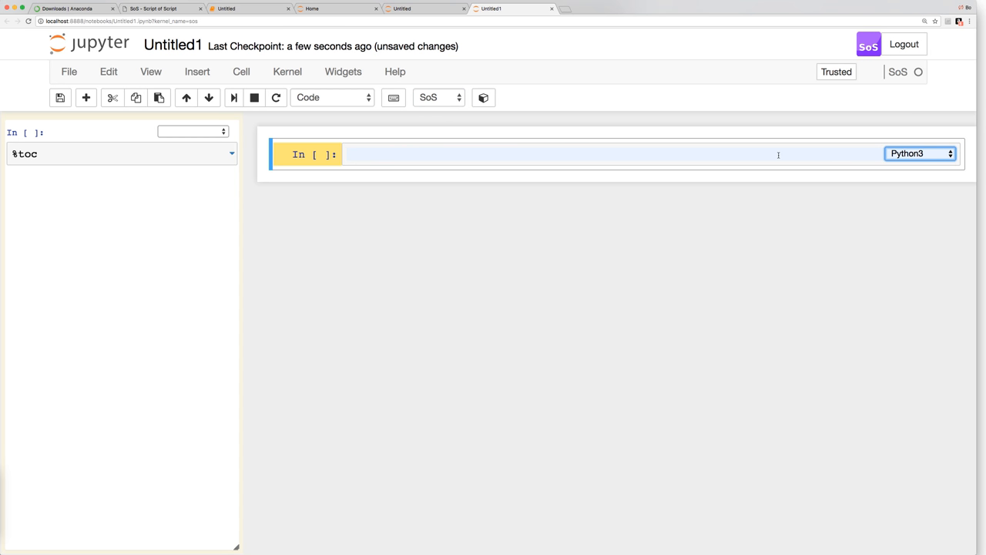
# Step: Assign a = 'This is a Python 3 subkernel' and evaluate a in the next cell
pyautogui.click(298, 154)
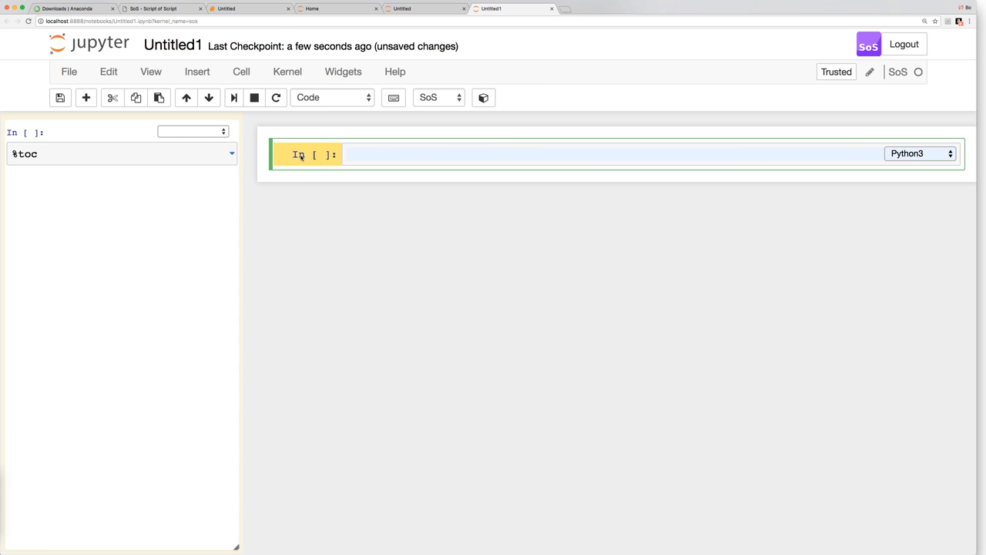
pyautogui.write('a')
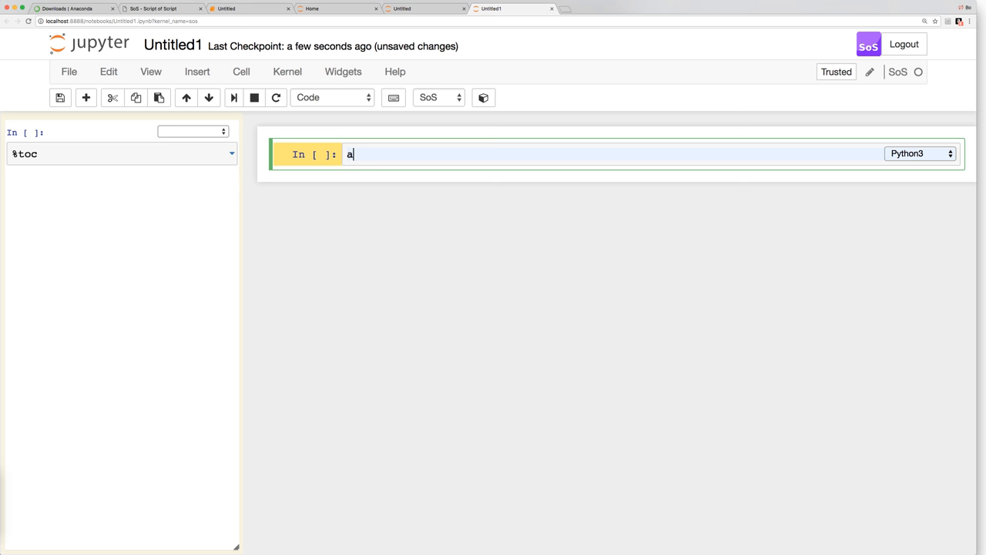
pyautogui.write("= 'T'")
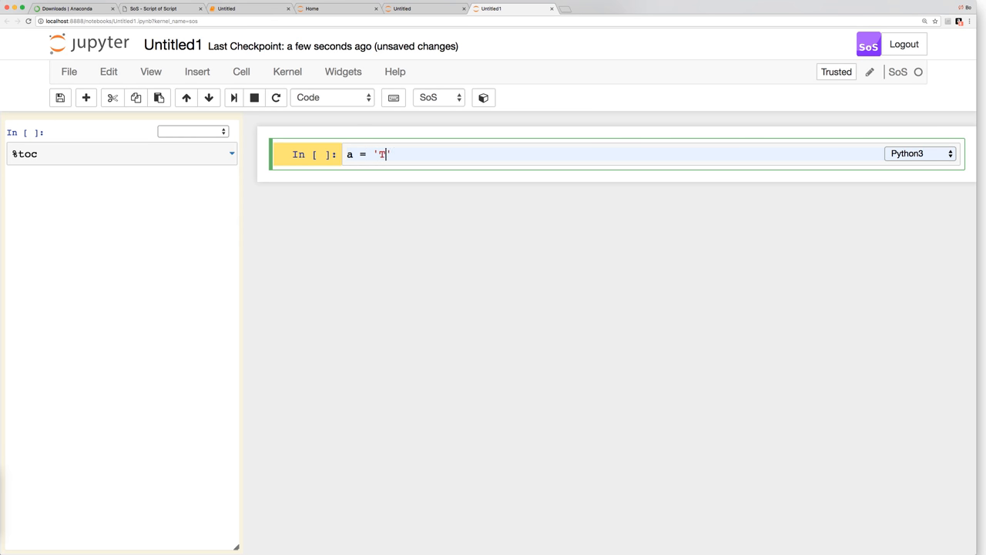
pyautogui.write('his is a Python 3 subkernel')
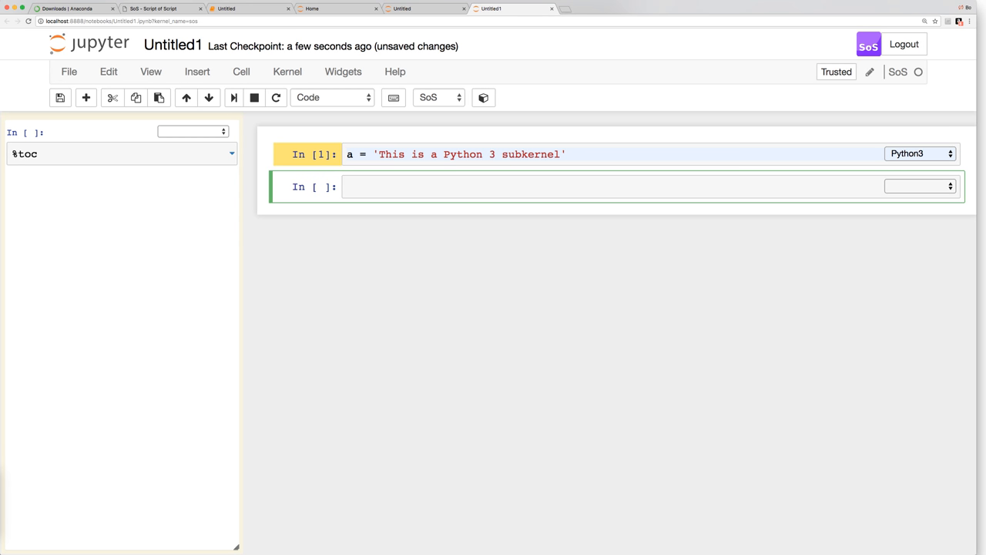
pyautogui.write('a')
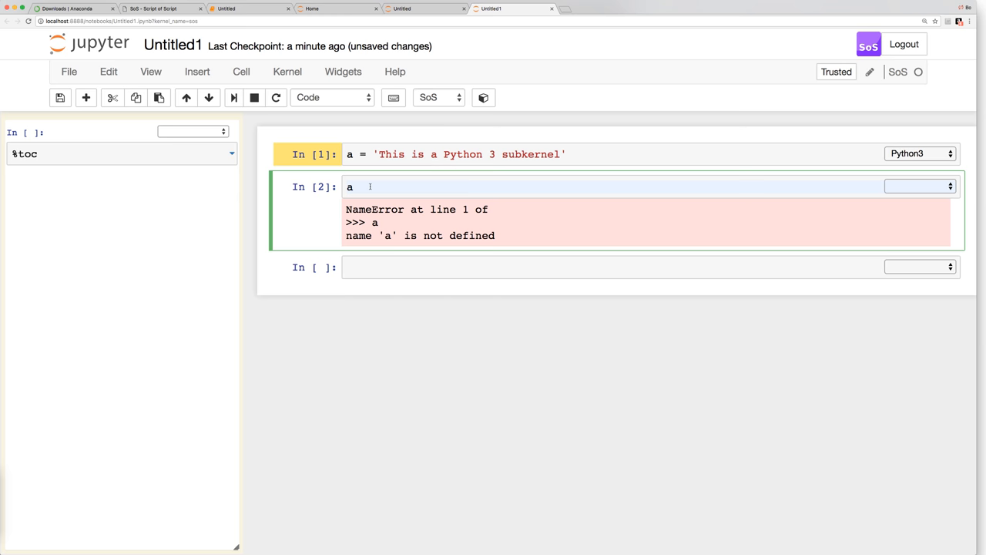
# Step: Set the second cell, which evaluates a, explicitly to the SoS kernel
pyautogui.doubleClick(349, 186)
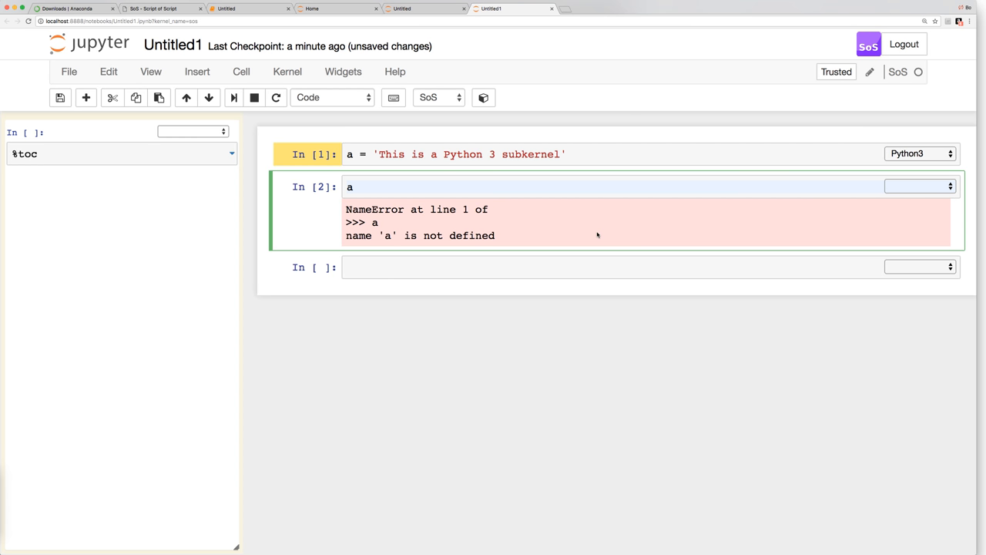
pyautogui.click(354, 186)
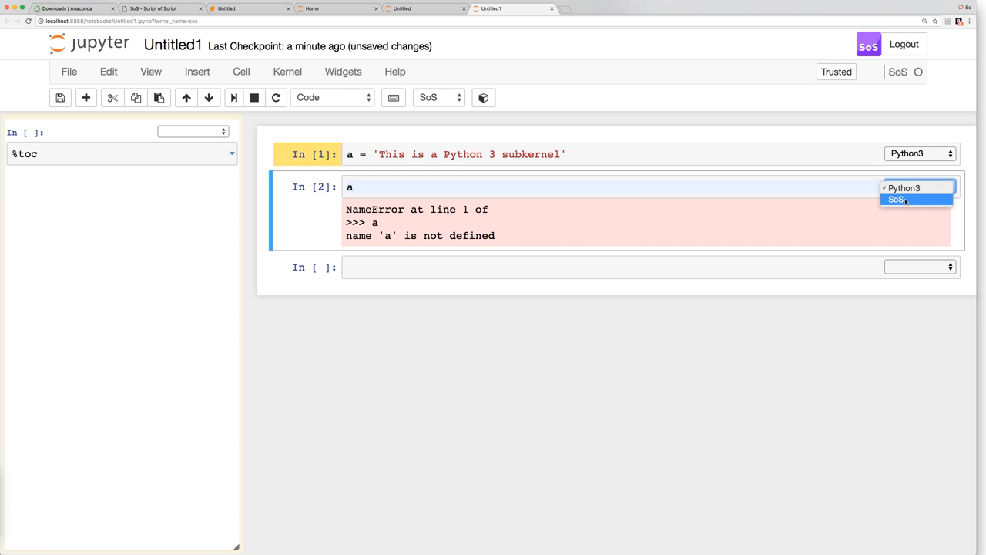
pyautogui.click(897, 199)
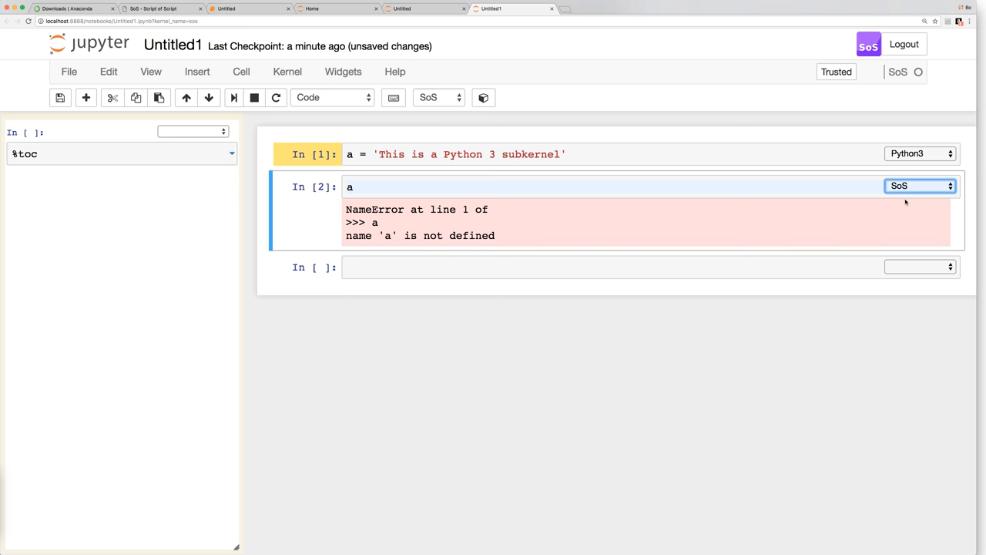
pyautogui.click(921, 185)
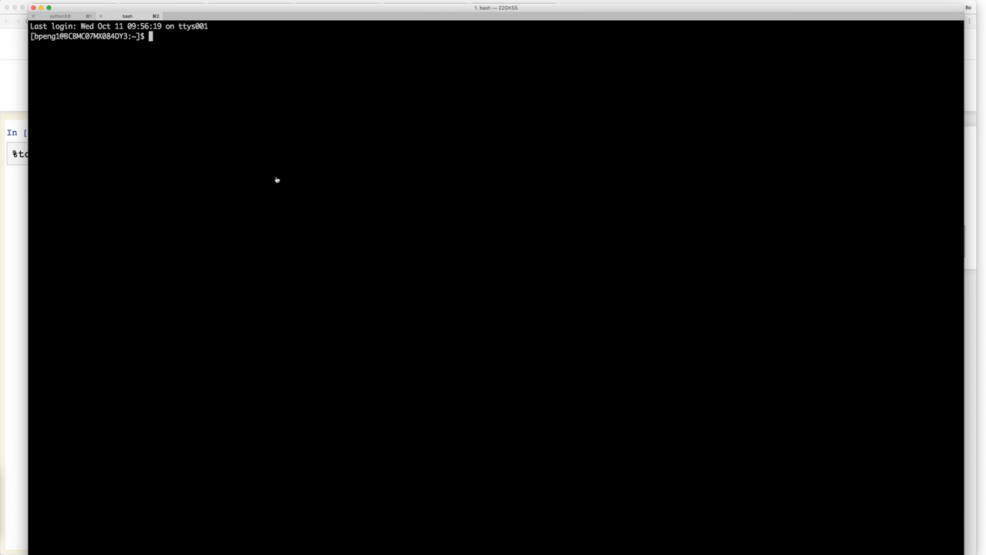
# Step: Change the bash working directory to ~/temp with cd temp
pyautogui.write('cd temp')
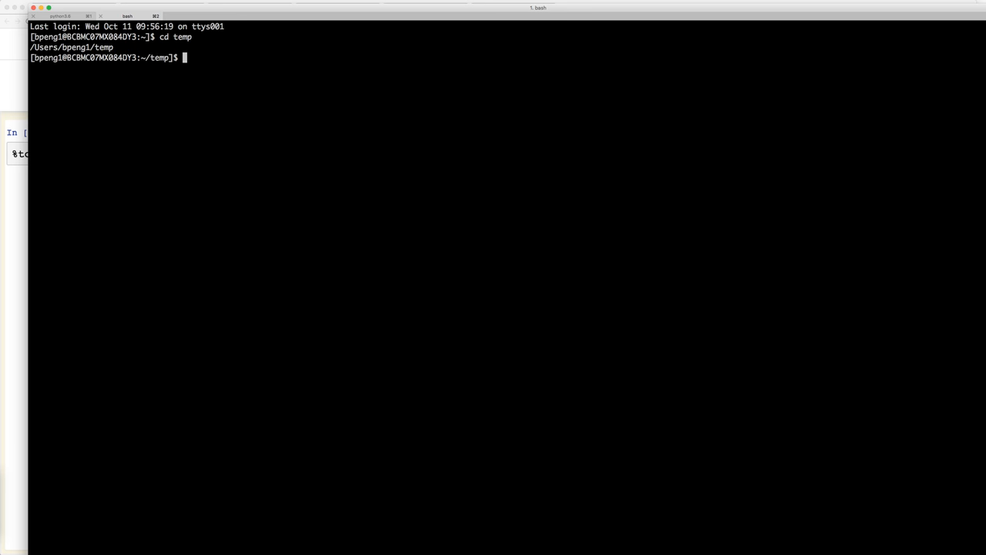
pyautogui.moveTo(27, 6)
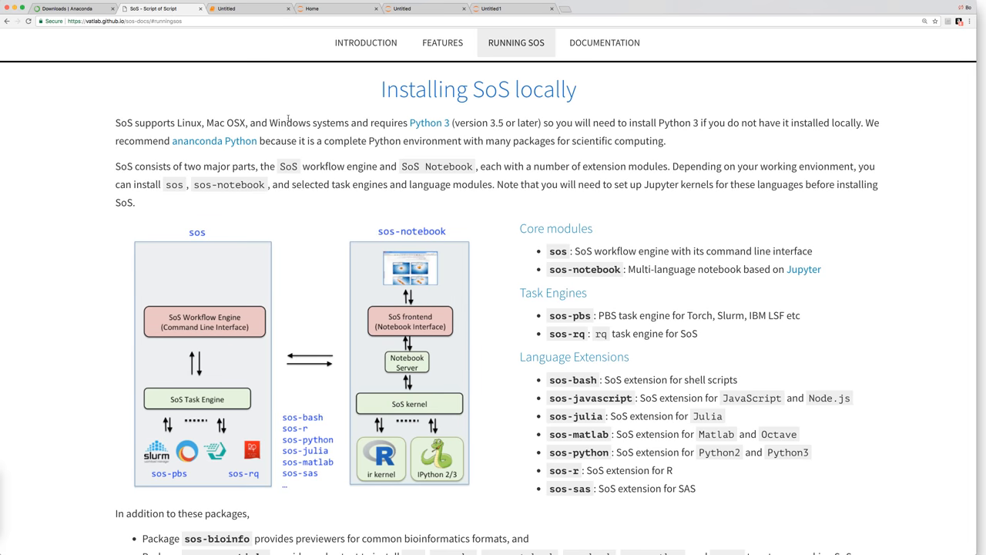
# Step: Scroll the Running SoS page down through the Supported Languages section to R
pyautogui.scroll(-3)
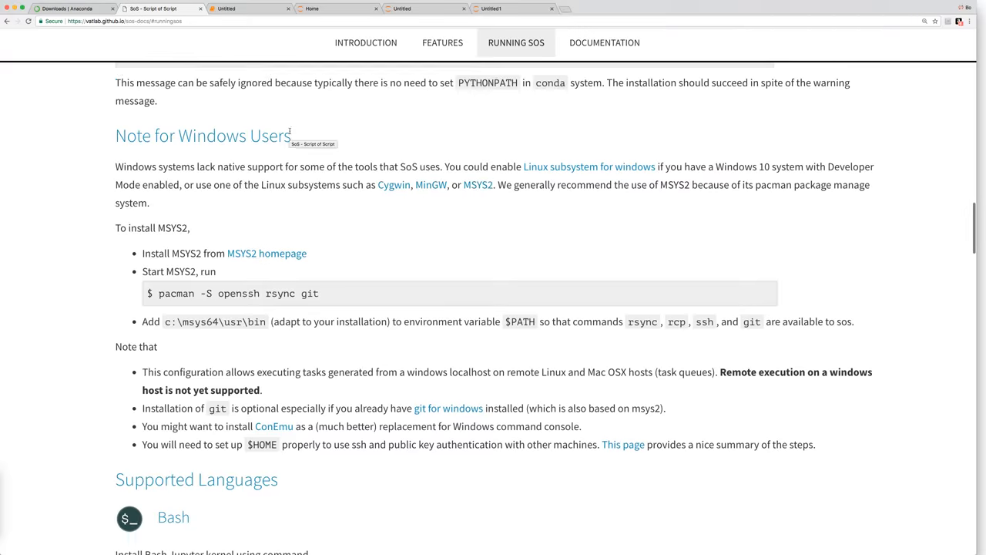
pyautogui.scroll(-3)
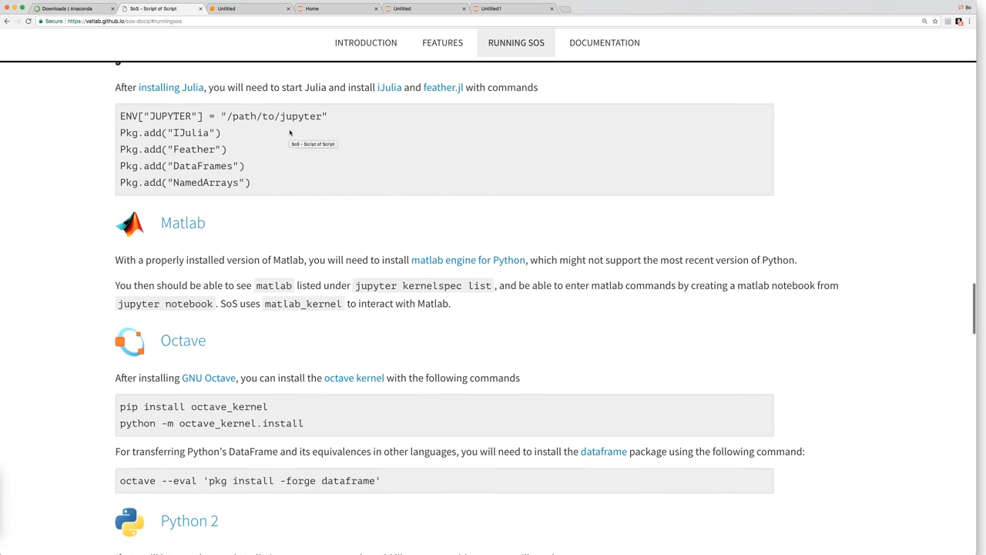
pyautogui.scroll(-3)
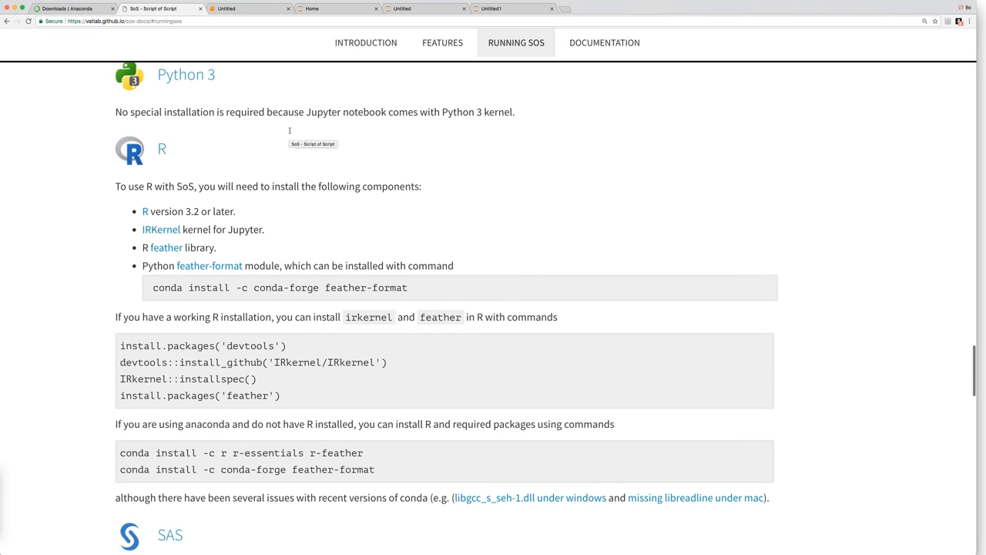
pyautogui.scroll(-3)
pyautogui.write('jupyter kernelspec')
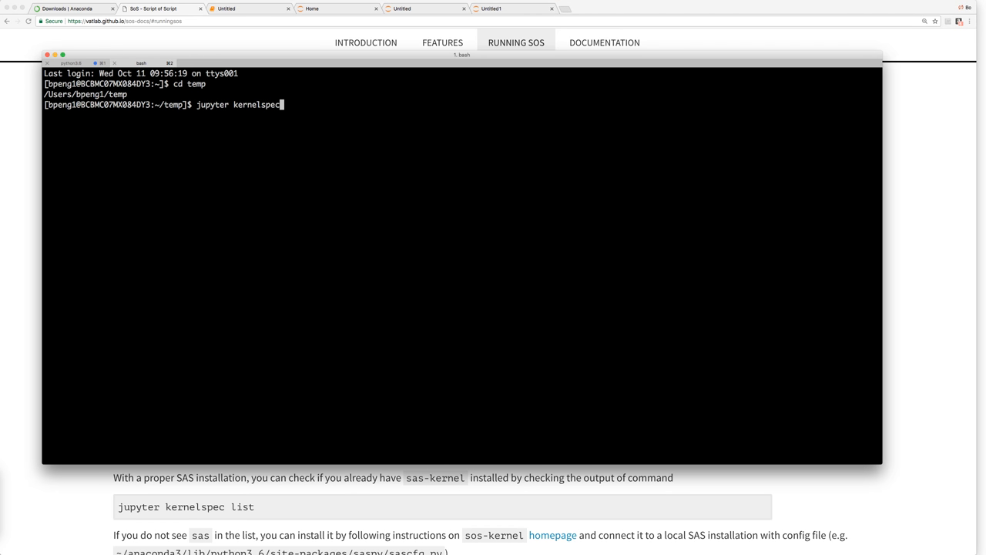
# Step: List the kernels again and install feather-format from conda-forge, confirming with y
pyautogui.write('list')
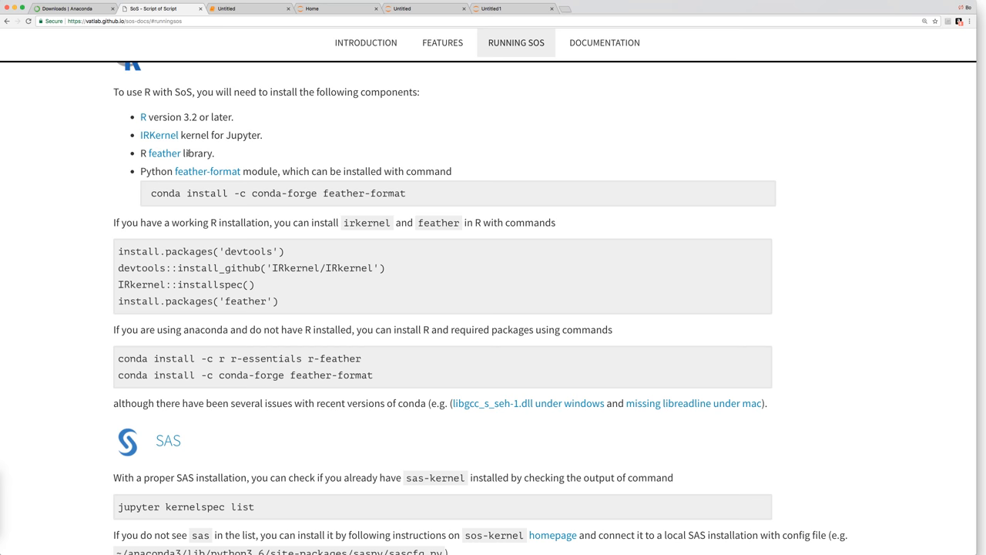
pyautogui.moveTo(161, 183)
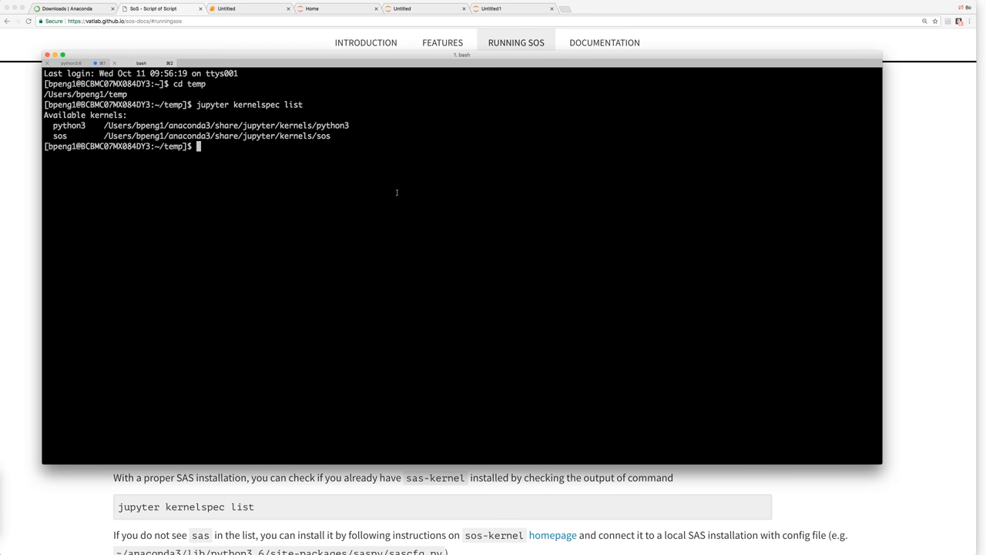
pyautogui.write('conda install -c conda-forge feather-format')
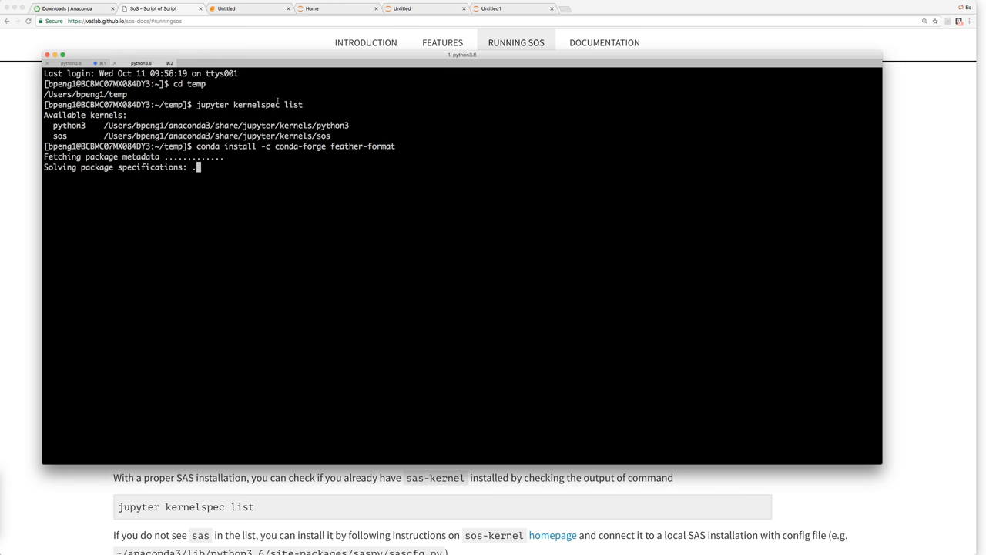
pyautogui.write('y')
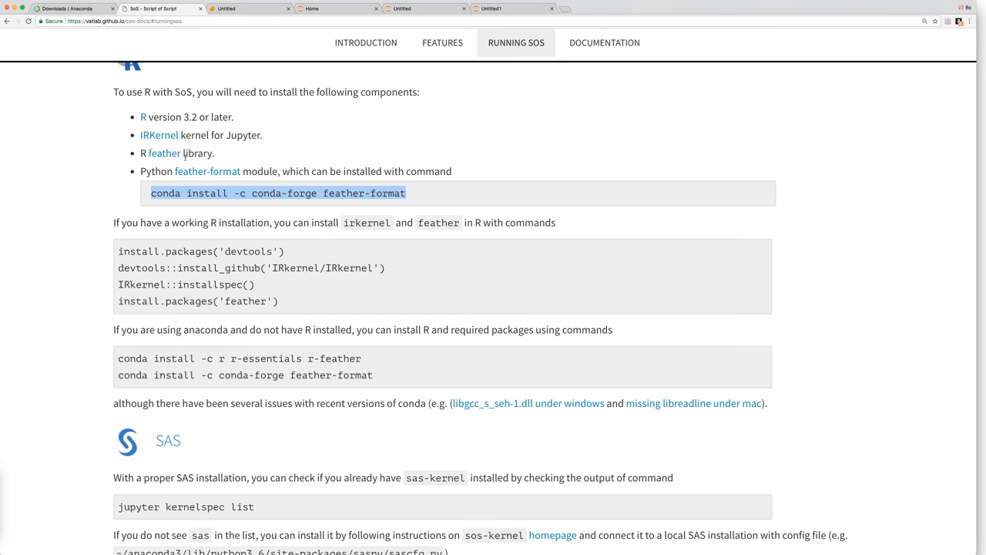
pyautogui.moveTo(207, 171)
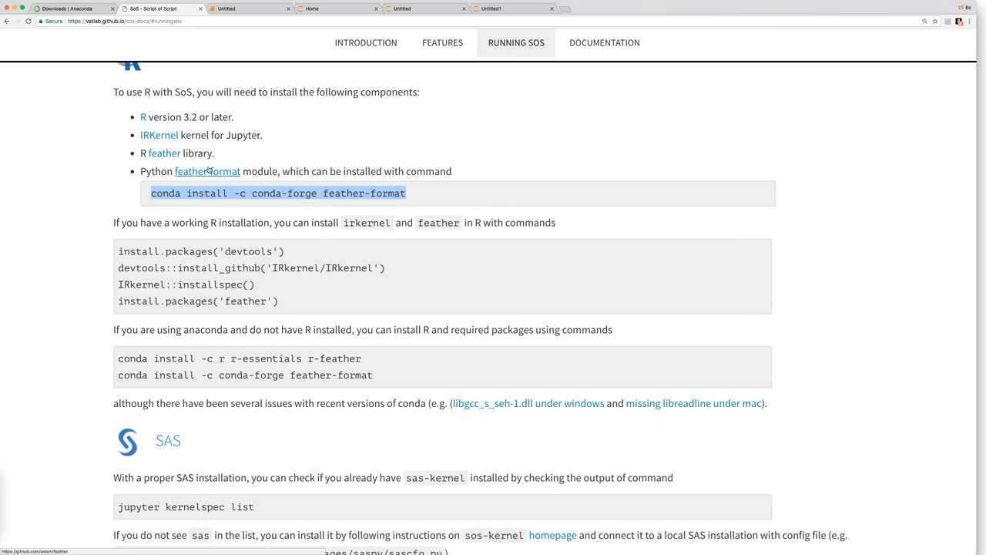
# Step: Start R and install devtools from mirror 50, the IRkernel kernel spec, and feather
pyautogui.scroll(-3)
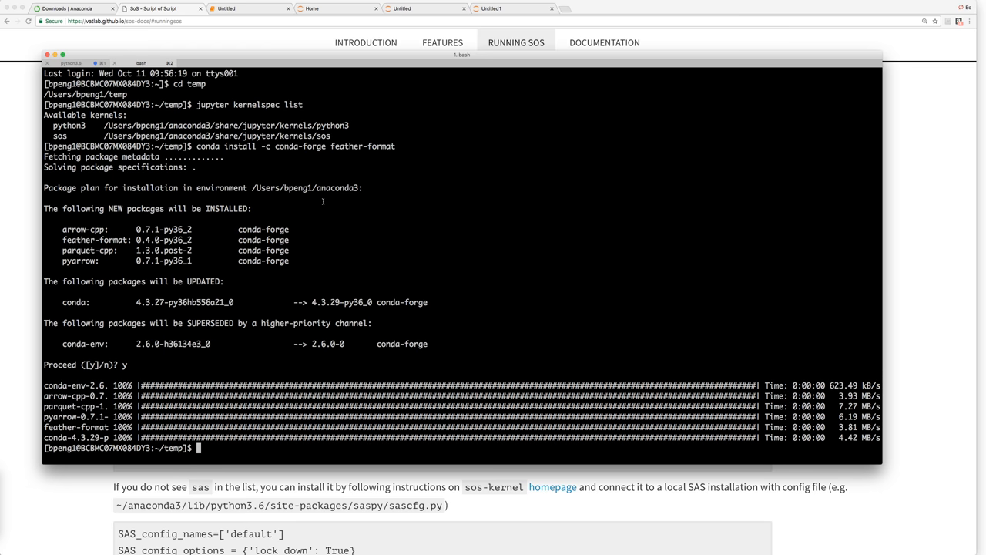
pyautogui.write('R')
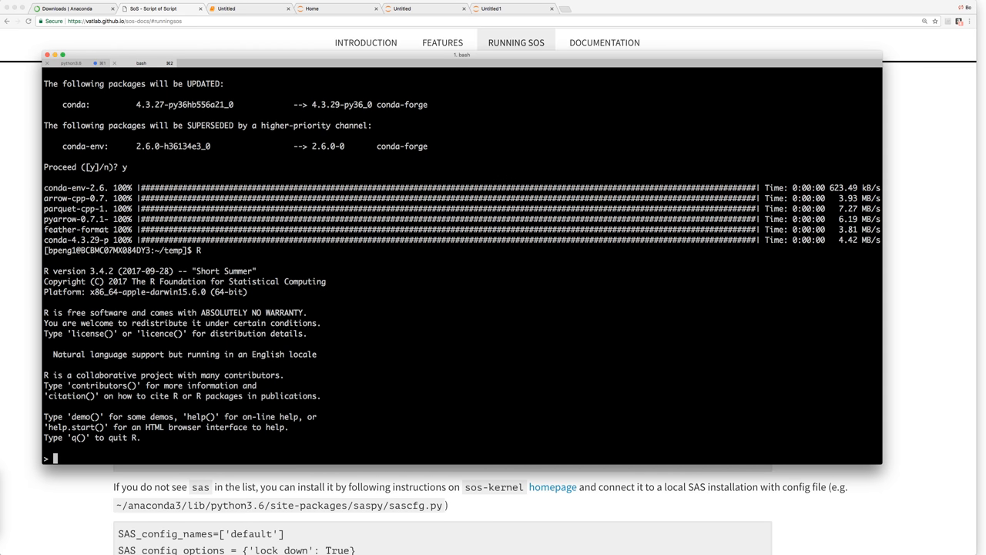
pyautogui.write("install.packages('devtools')")
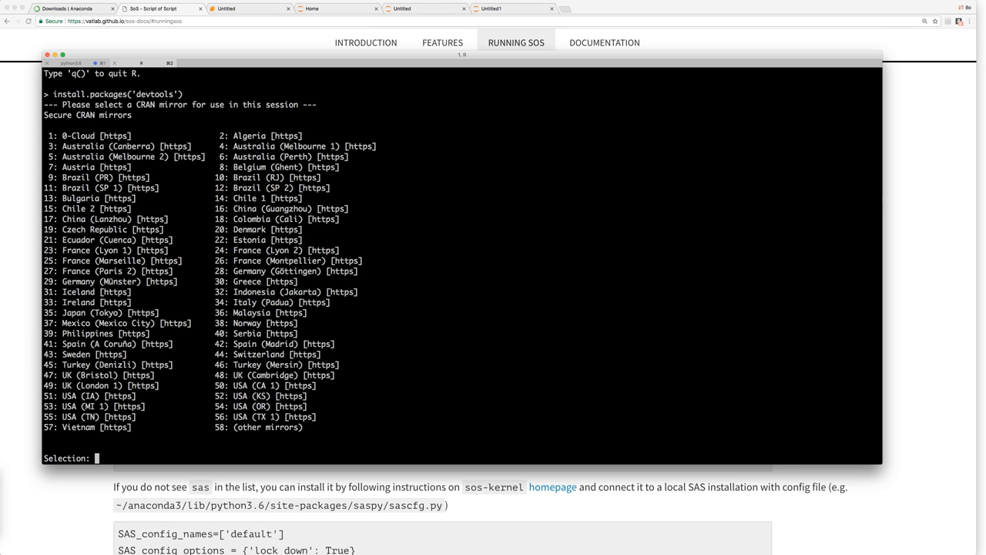
pyautogui.write('50')
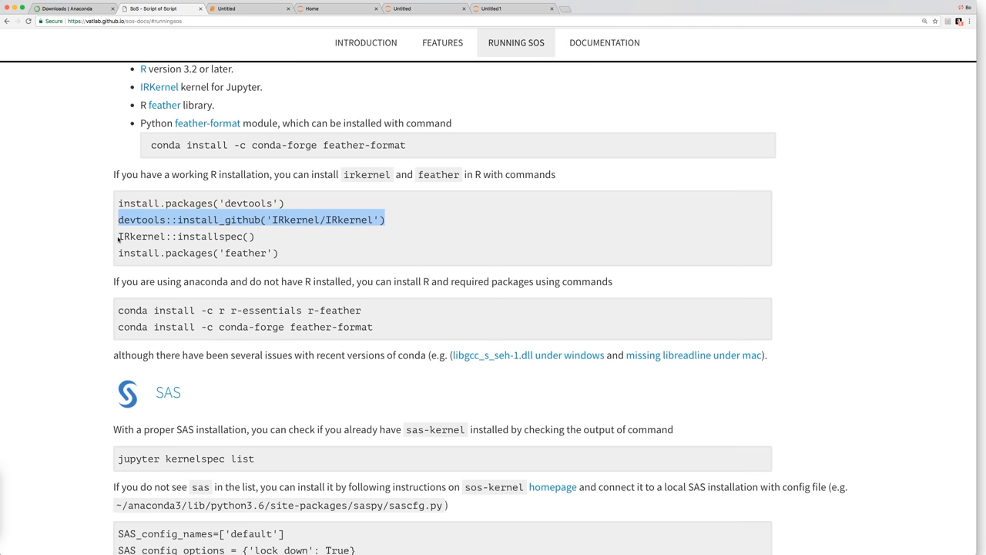
pyautogui.click(185, 236)
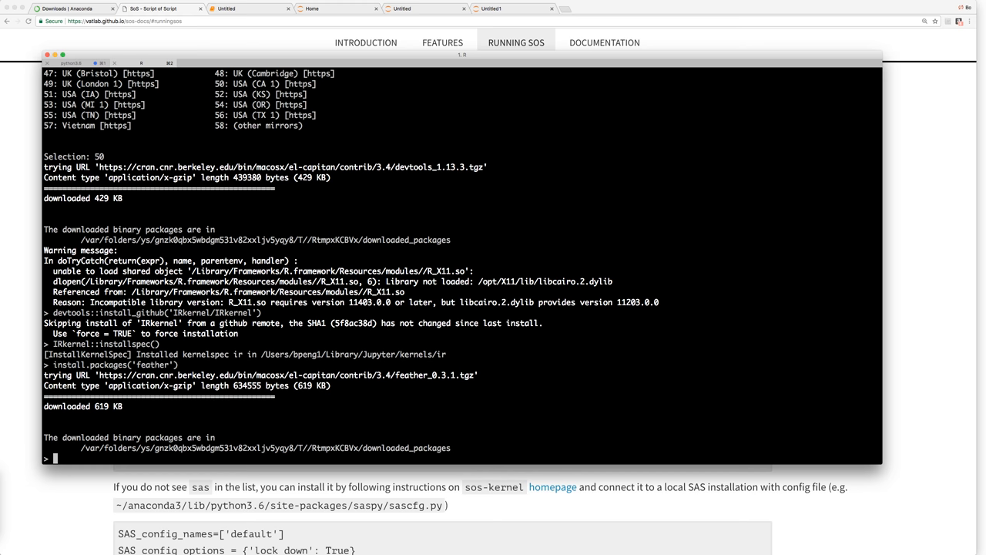
# Step: Confirm the prompt and list installed Jupyter kernels with jupyter kernelspec list
pyautogui.write('y/n/c]: y')
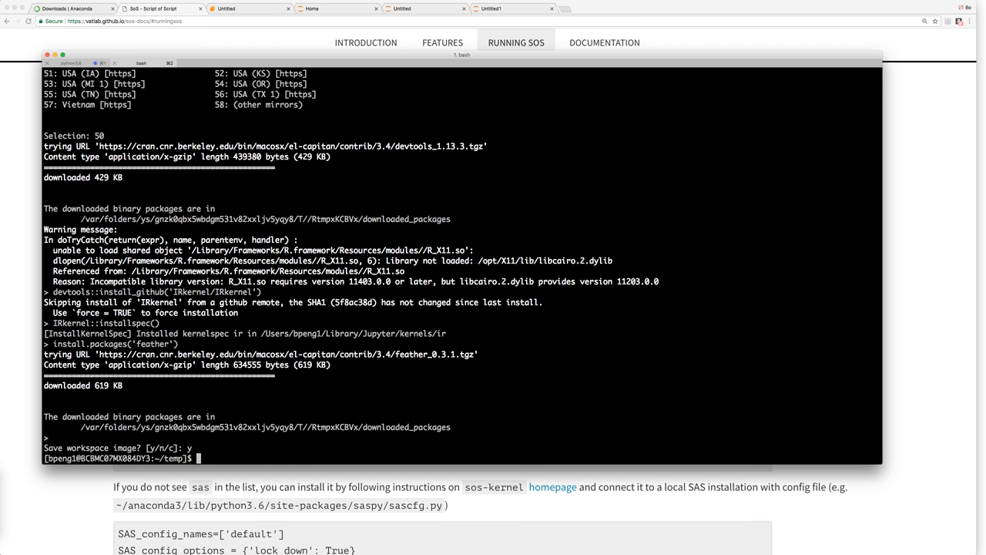
pyautogui.write('jupyter kerne')
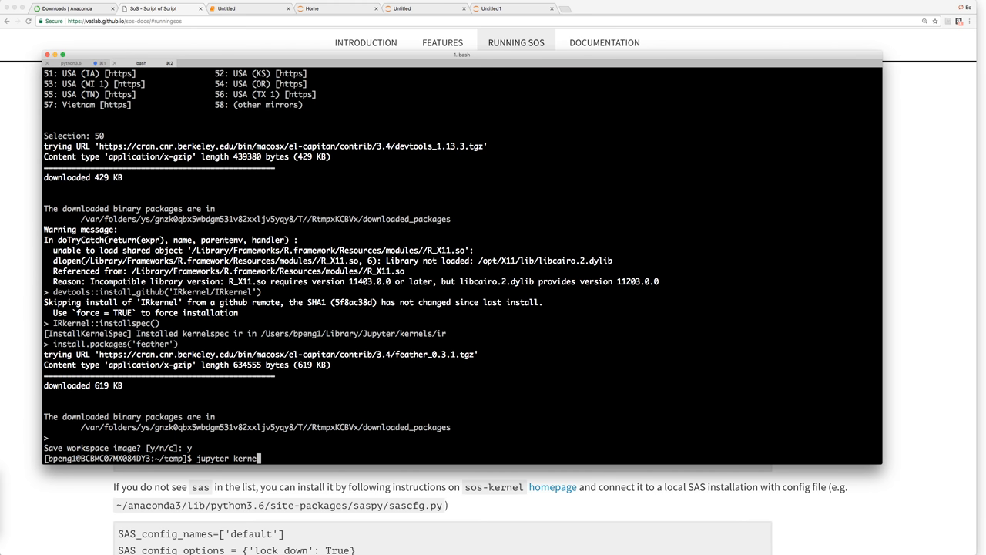
pyautogui.write('lspec list')
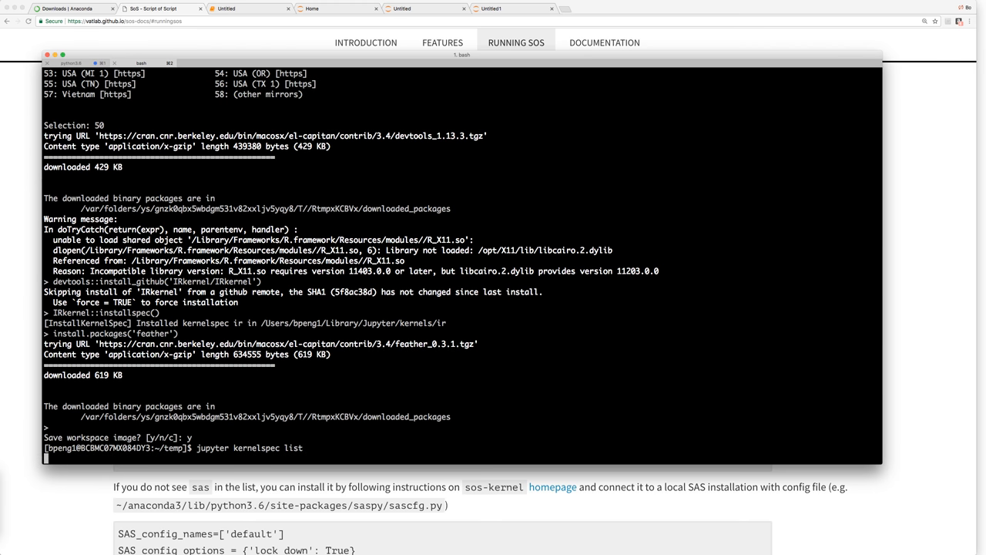
pyautogui.press('Return')
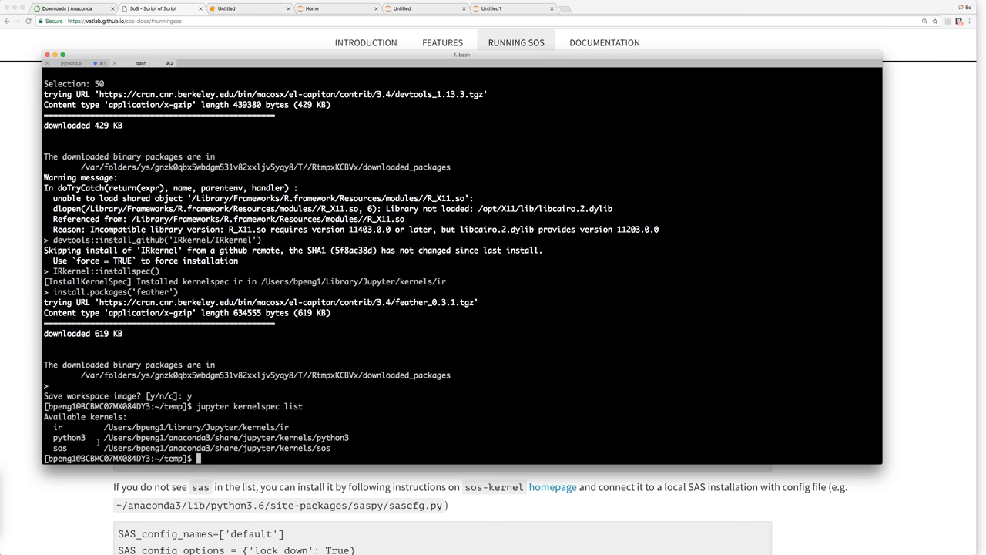
# Step: Install sos-r with pip and launch the Jupyter notebook server
pyautogui.write('pip ins')
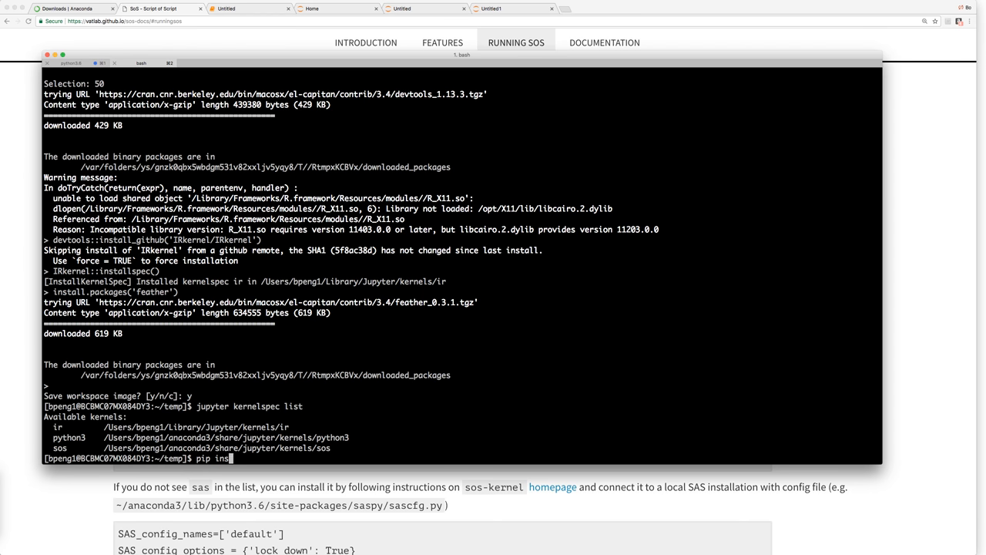
pyautogui.write('tall sos-r')
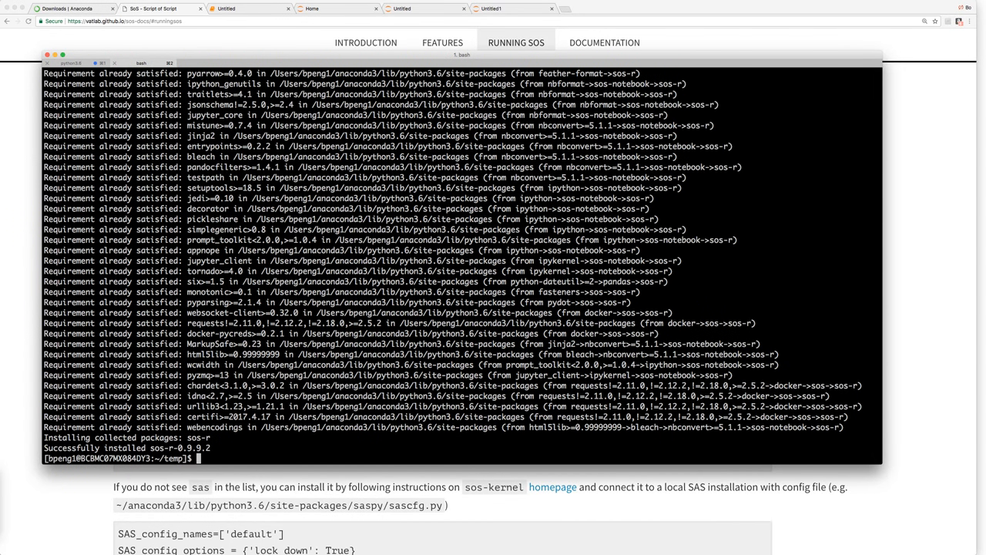
pyautogui.write('jupyter notebook')
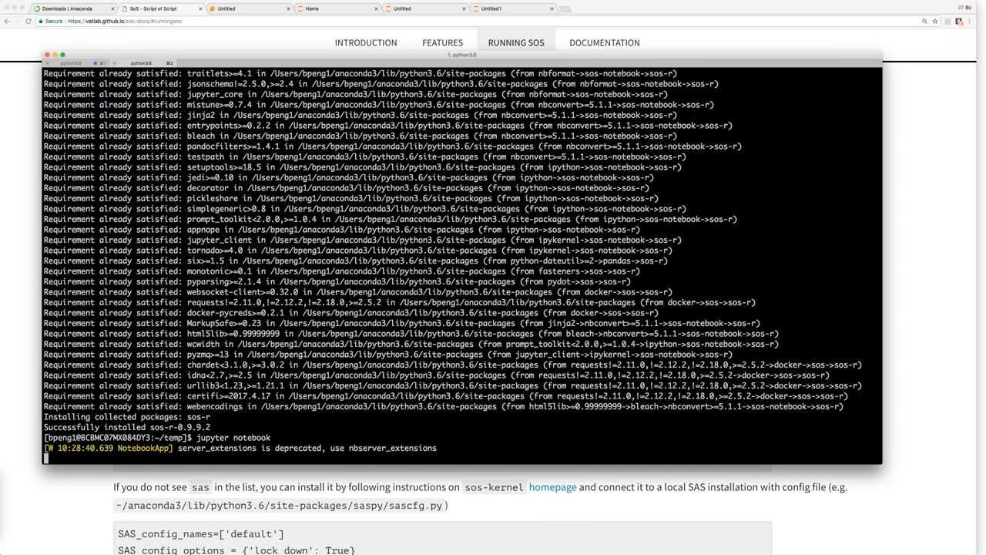
# Step: Create a new SoS notebook, Untitled2, from the Jupyter home page's New menu
pyautogui.click(601, 8)
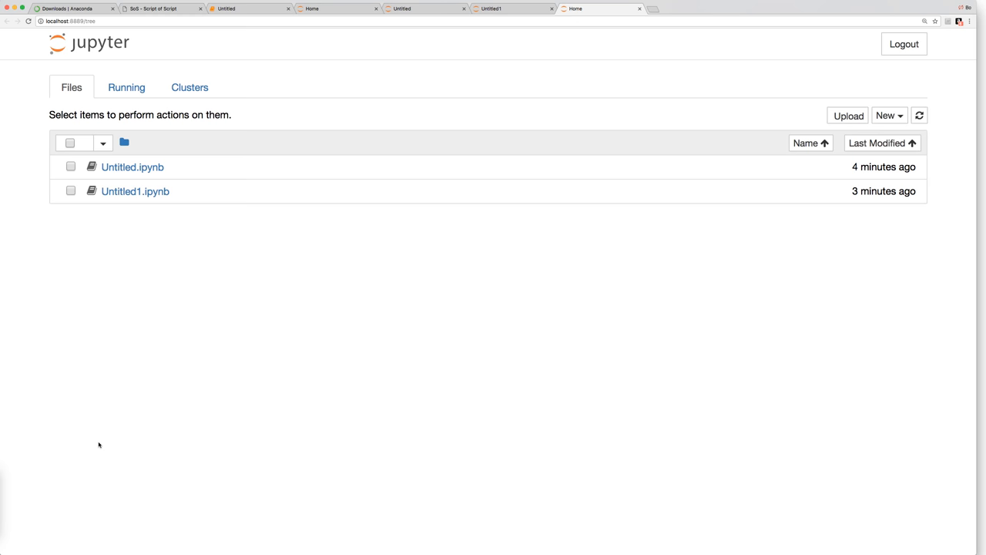
pyautogui.moveTo(915, 108)
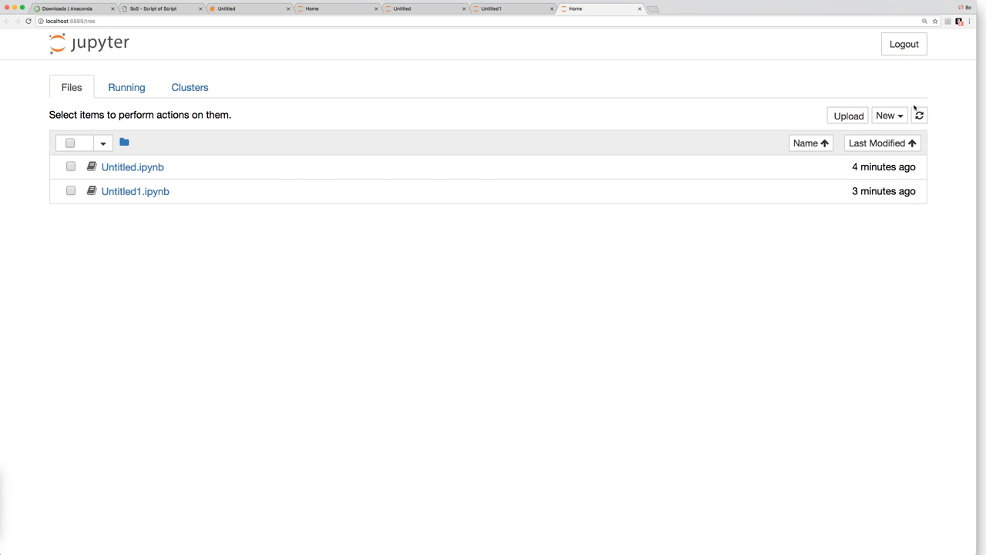
pyautogui.click(888, 115)
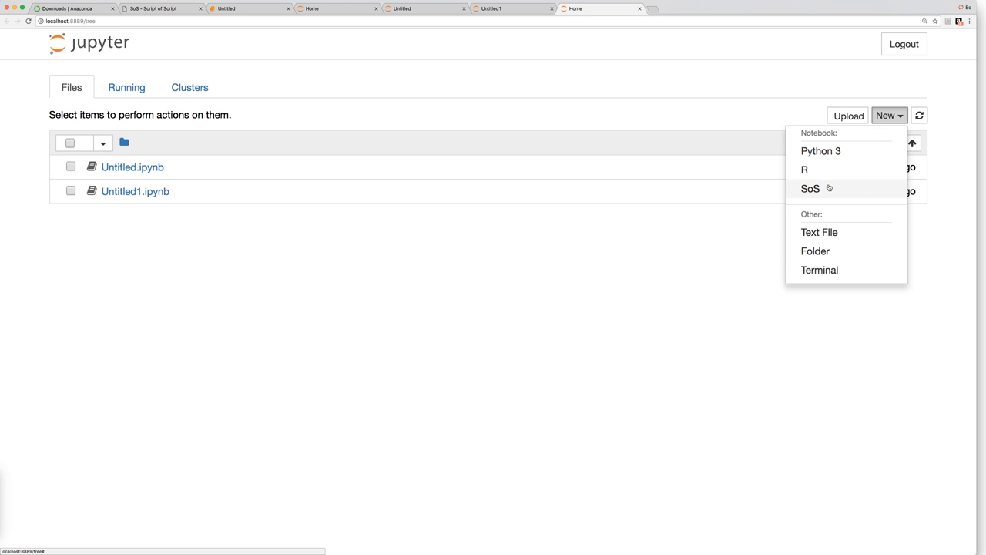
pyautogui.moveTo(819, 199)
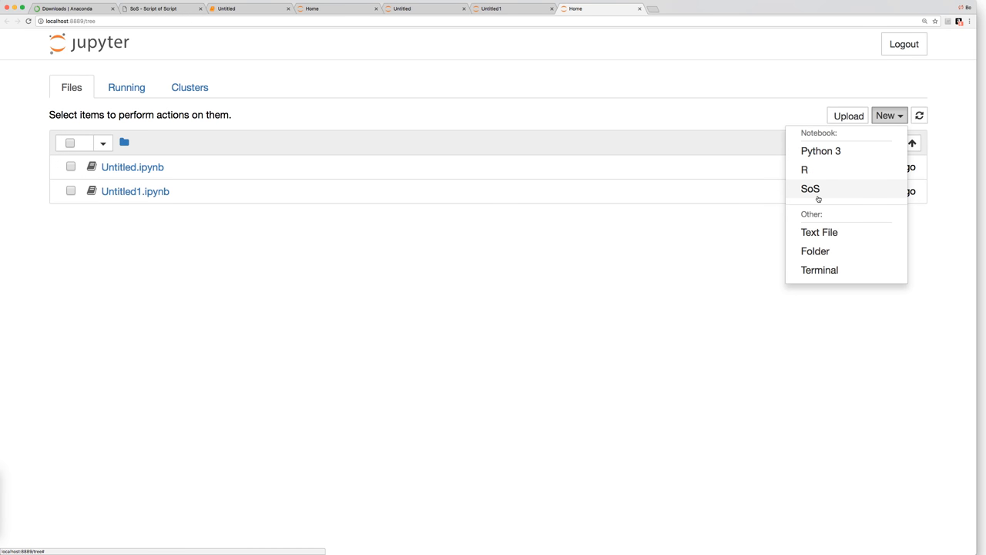
pyautogui.click(810, 188)
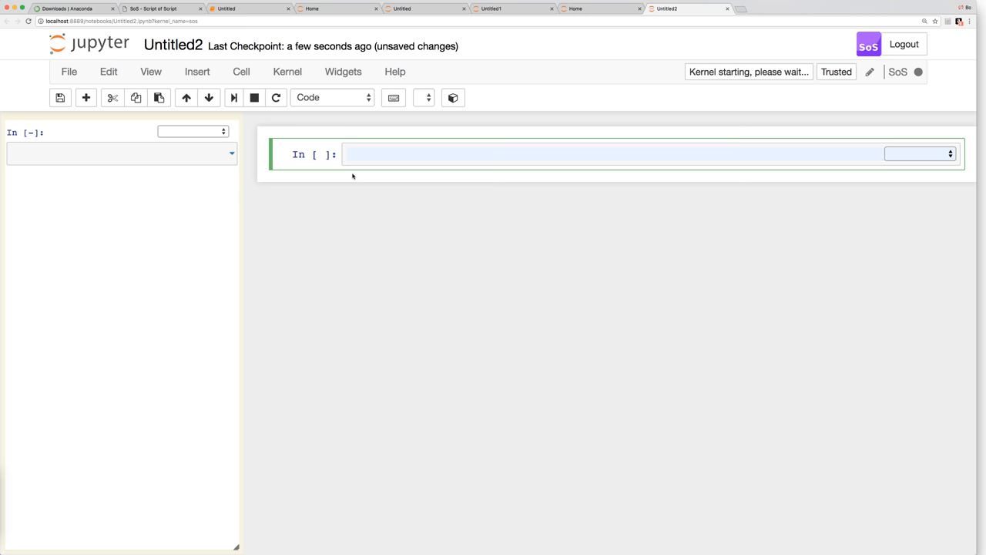
# Step: Enter %toc in the side panel and run mtcars in a cell set to the R kernel
pyautogui.write('%toc')
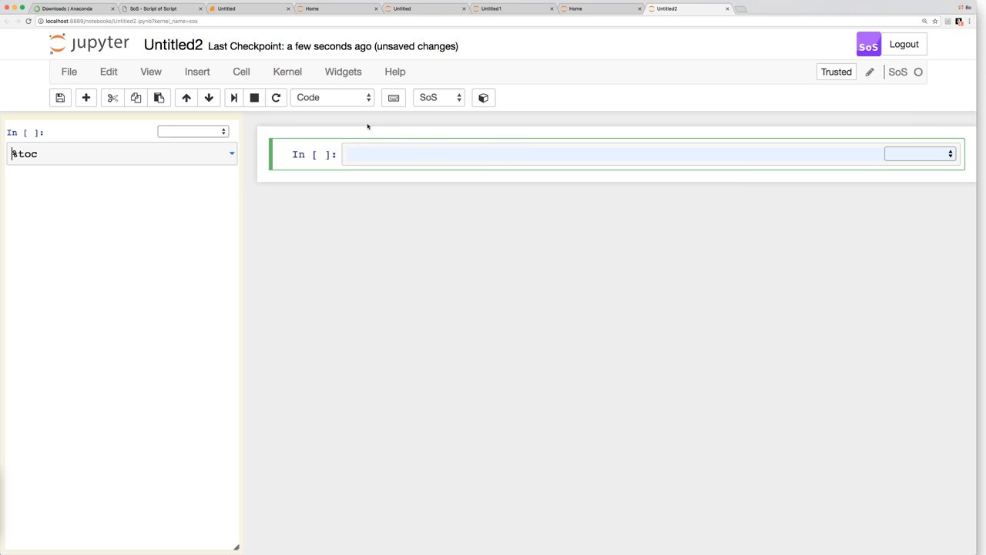
pyautogui.moveTo(439, 102)
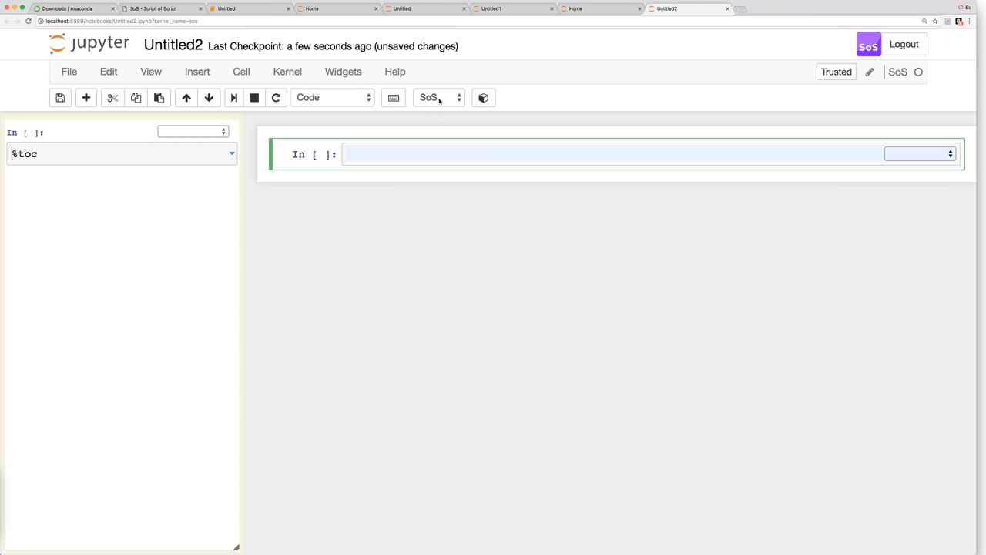
pyautogui.click(439, 97)
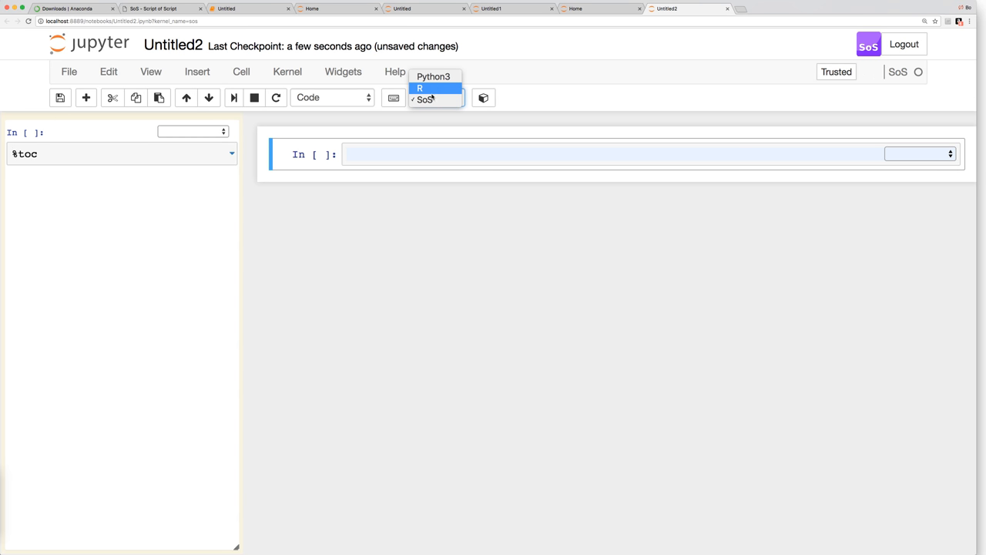
pyautogui.click(426, 99)
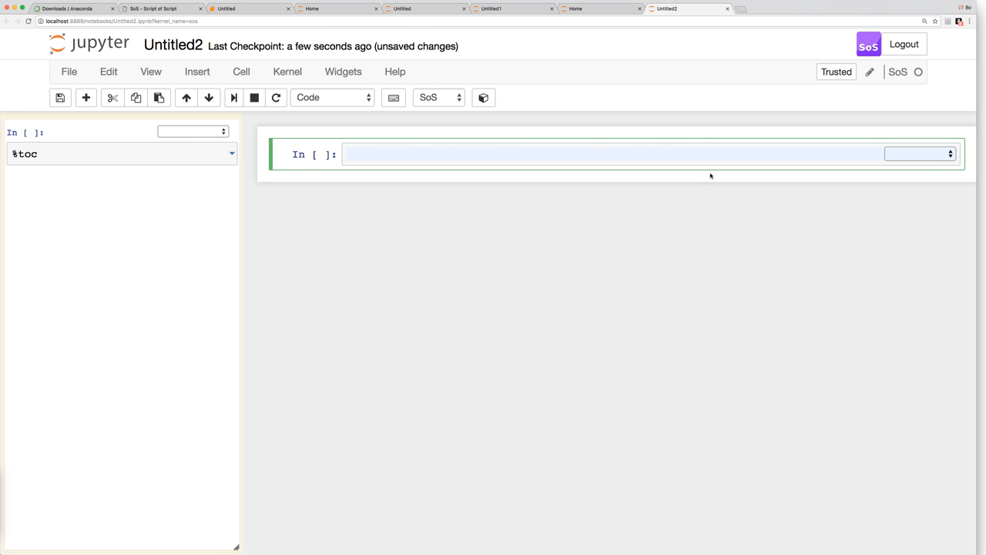
pyautogui.click(919, 153)
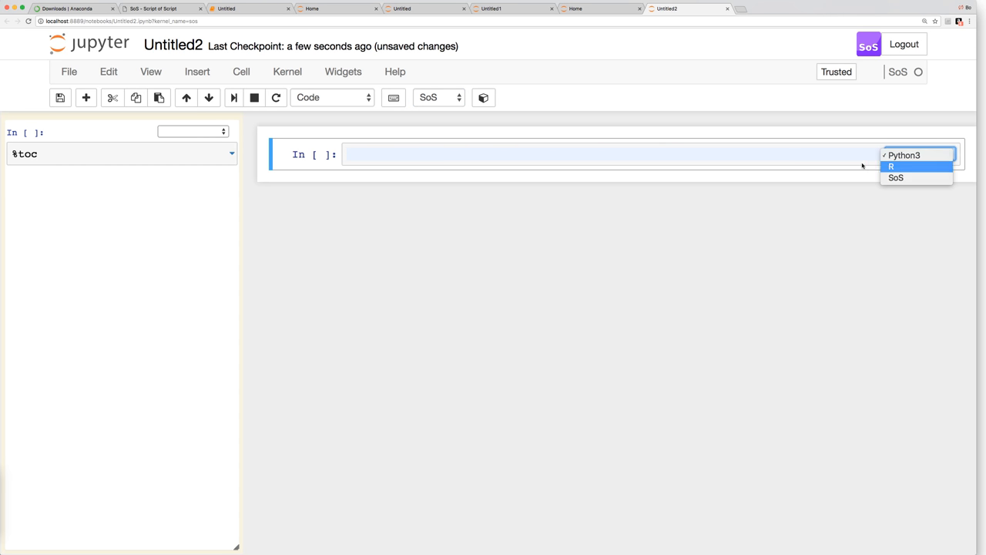
pyautogui.click(892, 166)
pyautogui.write('mtcars')
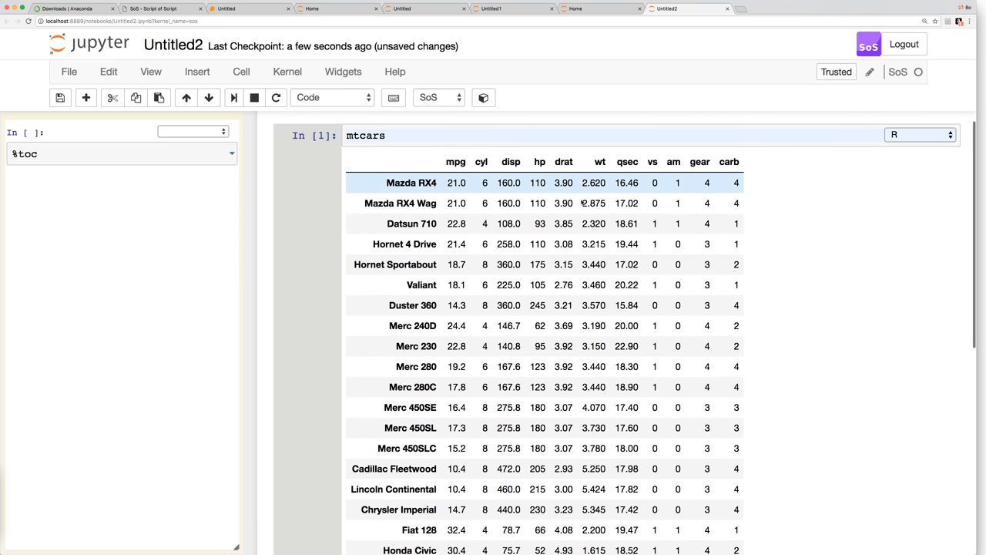
# Step: Run %get mtcars --from R in the second cell, then start a %preview cell
pyautogui.scroll(-3)
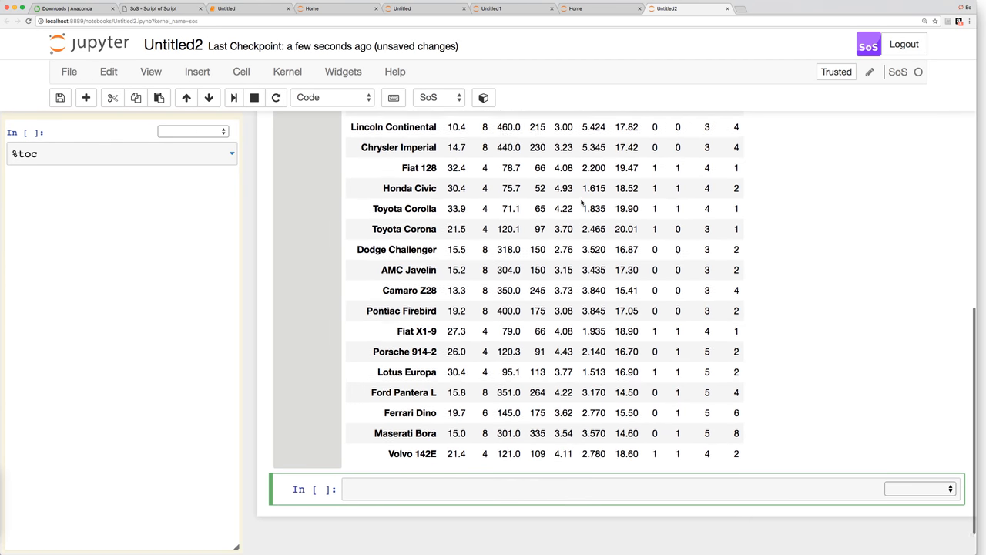
pyautogui.scroll(-3)
pyautogui.write('%')
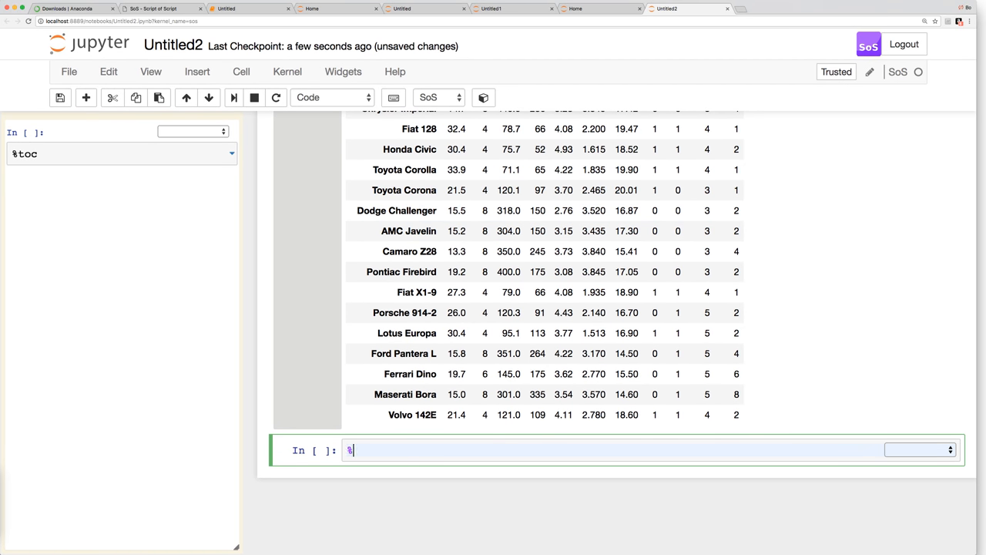
pyautogui.write('get mtcars')
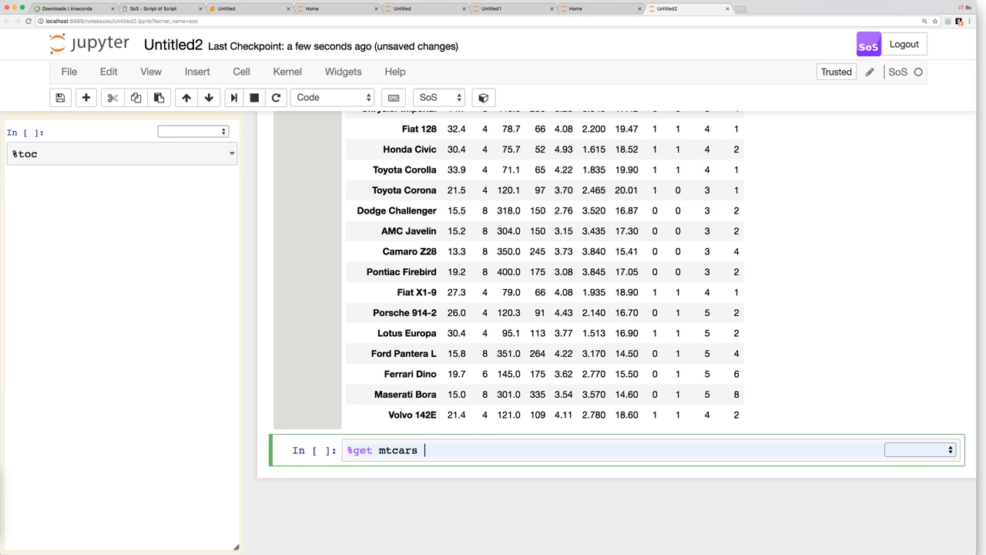
pyautogui.write('--from R')
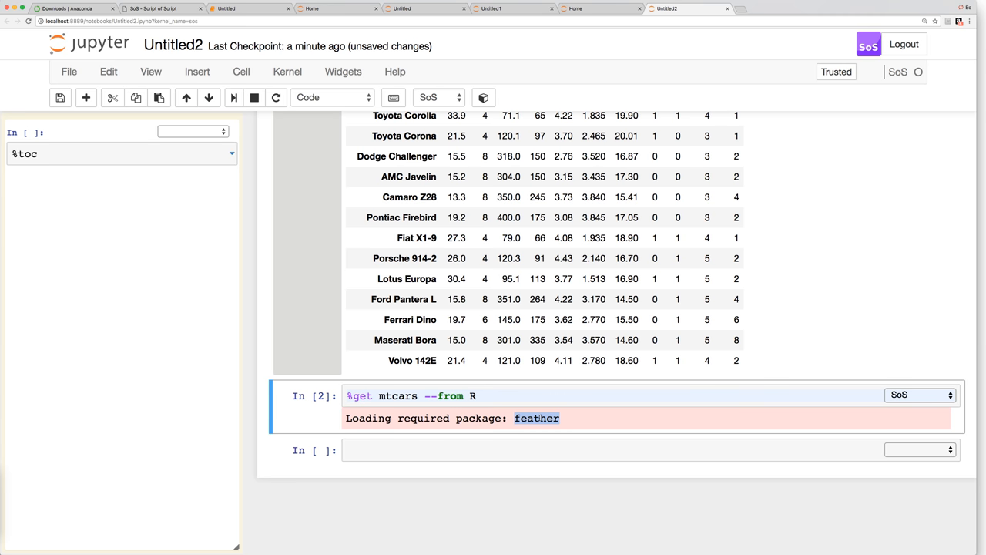
pyautogui.click(501, 450)
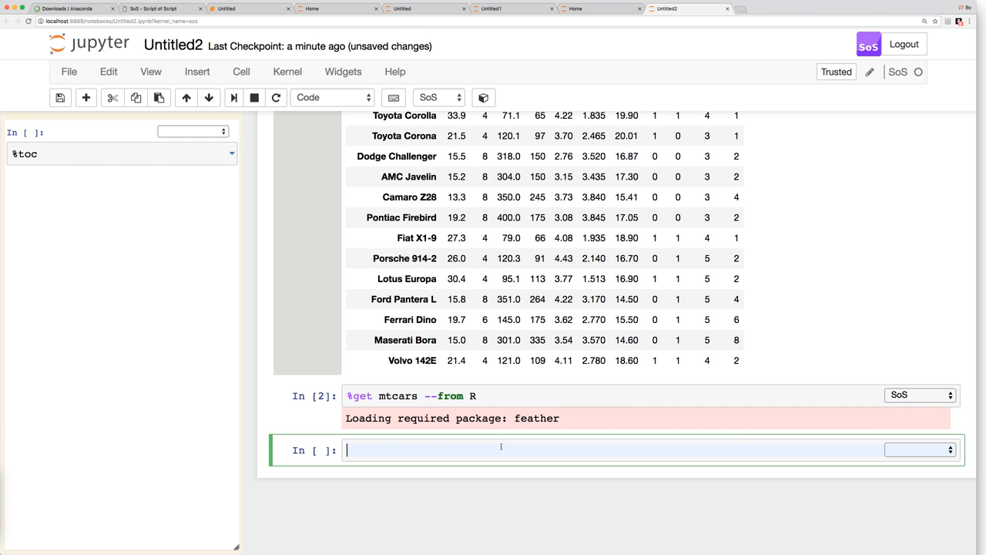
pyautogui.write('%preview mtcars')
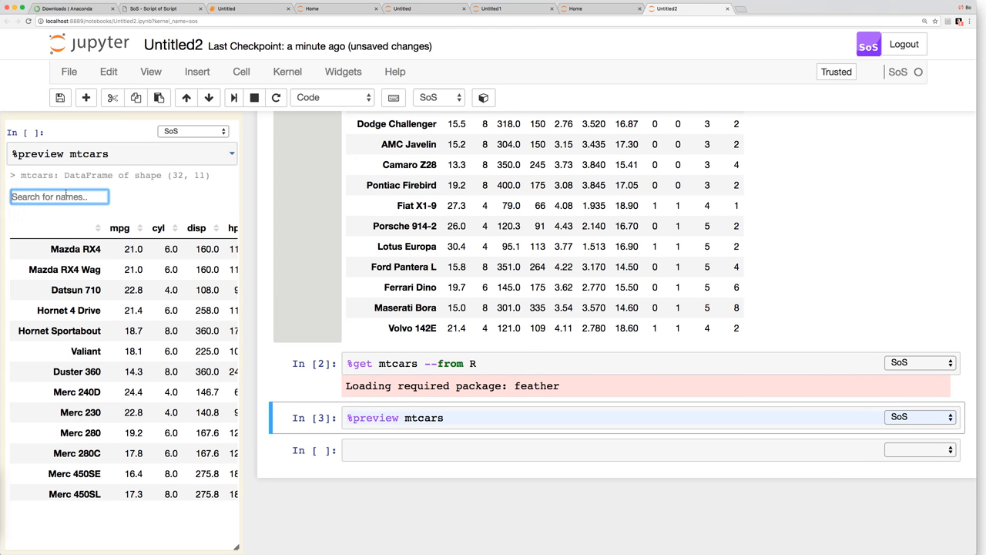
# Step: Filter the mtcars preview by 'merc' and check the kernel list, keeping SoS
pyautogui.write('merc')
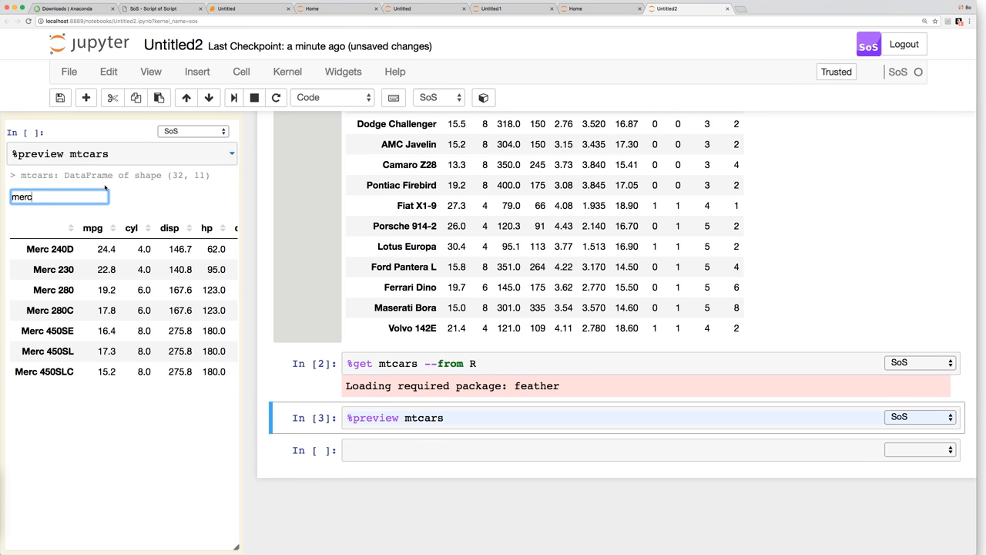
pyautogui.moveTo(334, 141)
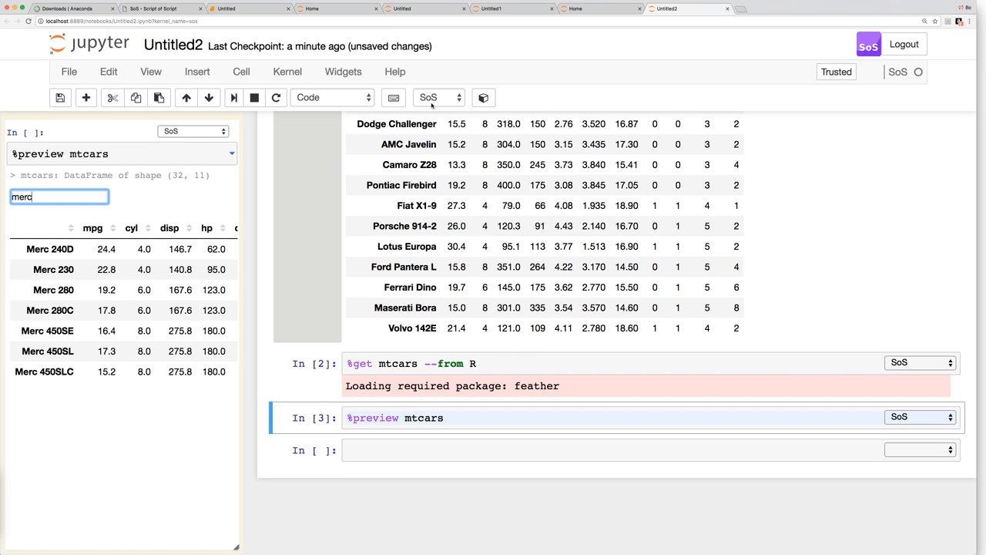
pyautogui.click(439, 97)
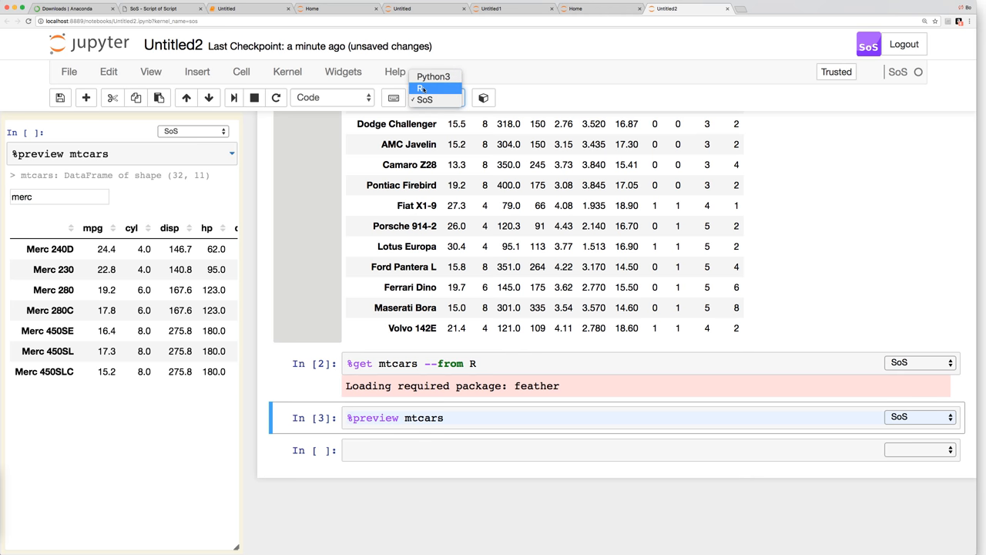
pyautogui.click(427, 97)
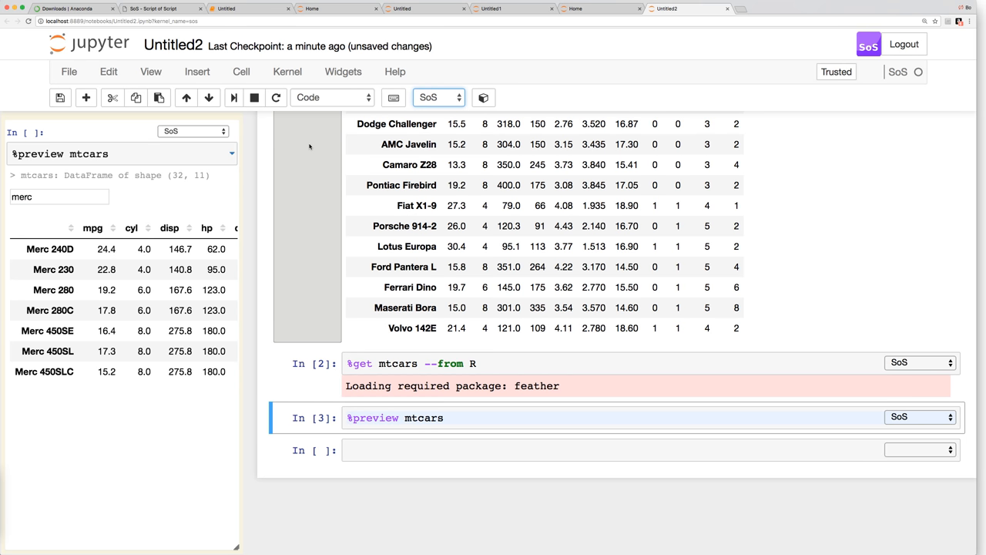